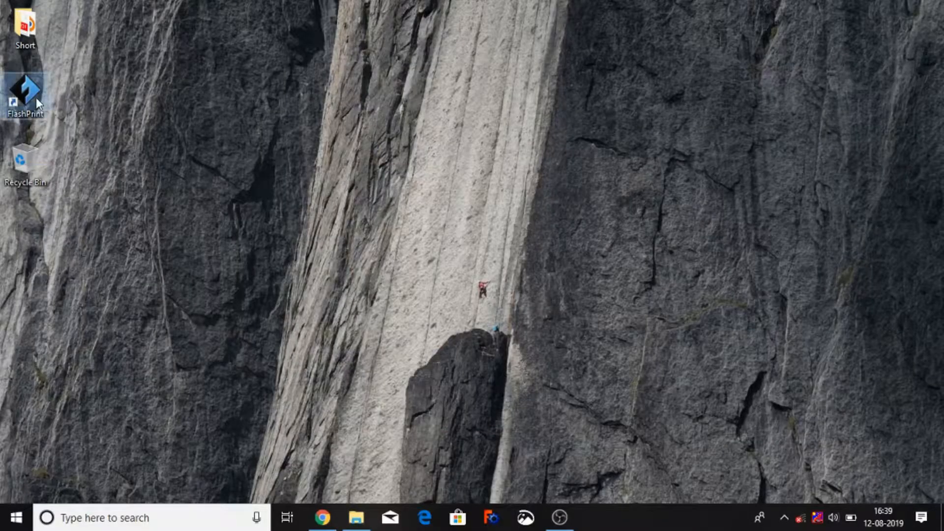
Step: Launch FlashPrint from the desktop shortcut to get an empty Dreamer build volume
double_click(26, 84)
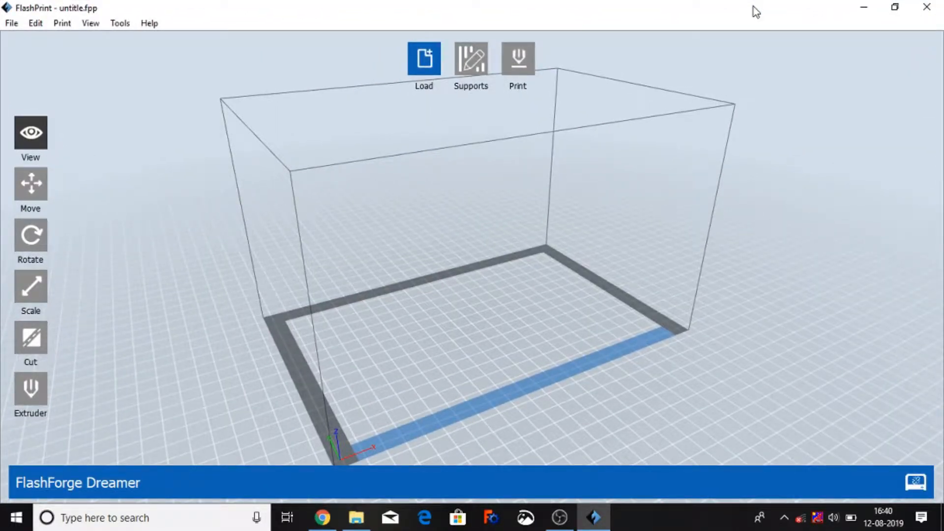
mouse_move(747, 25)
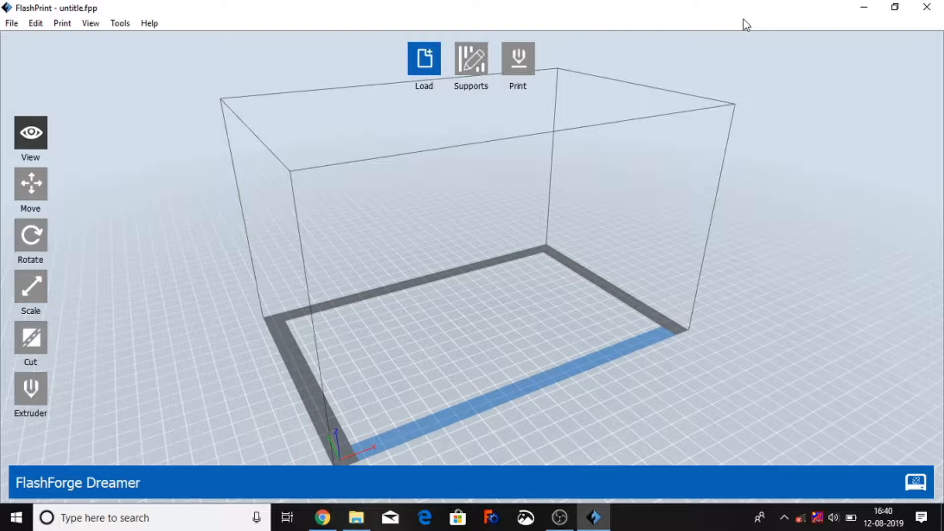
mouse_move(479, 51)
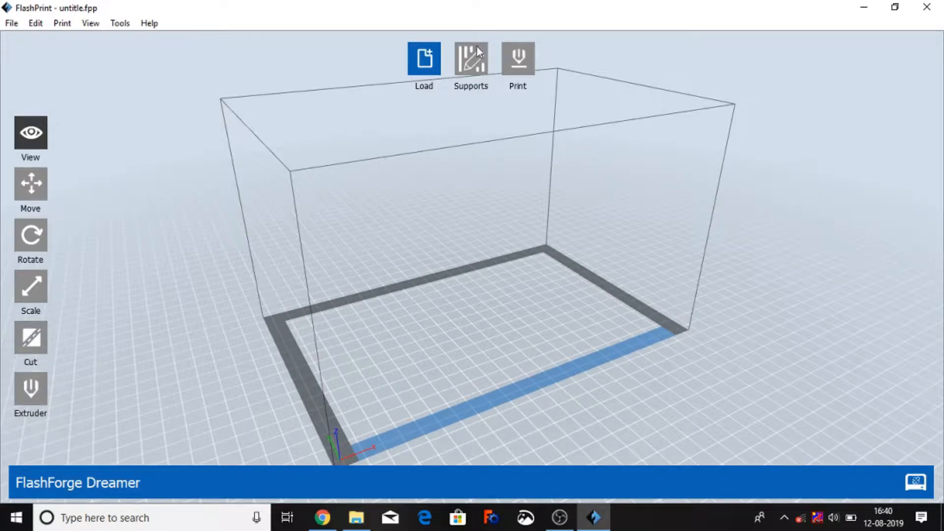
Step: Set the machine type to FlashForge Creator Pro via the Print menu
left_click(61, 23)
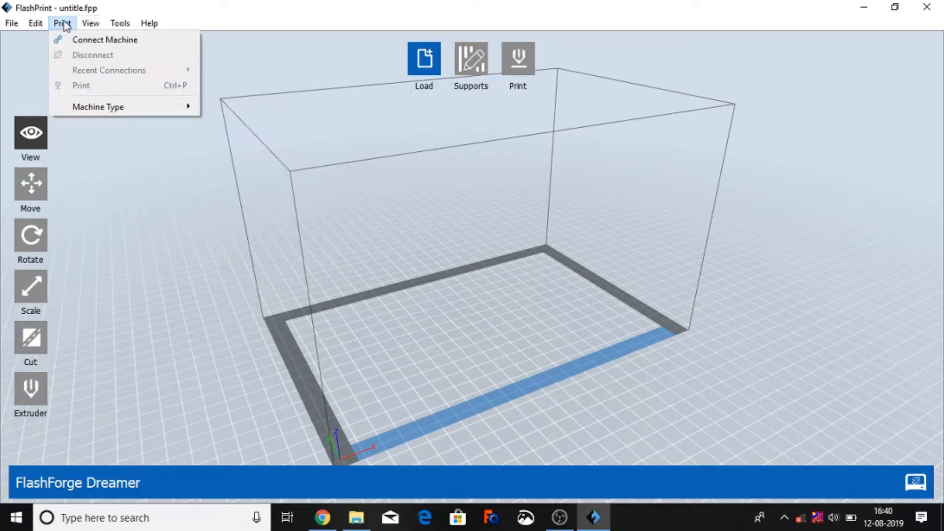
mouse_move(98, 107)
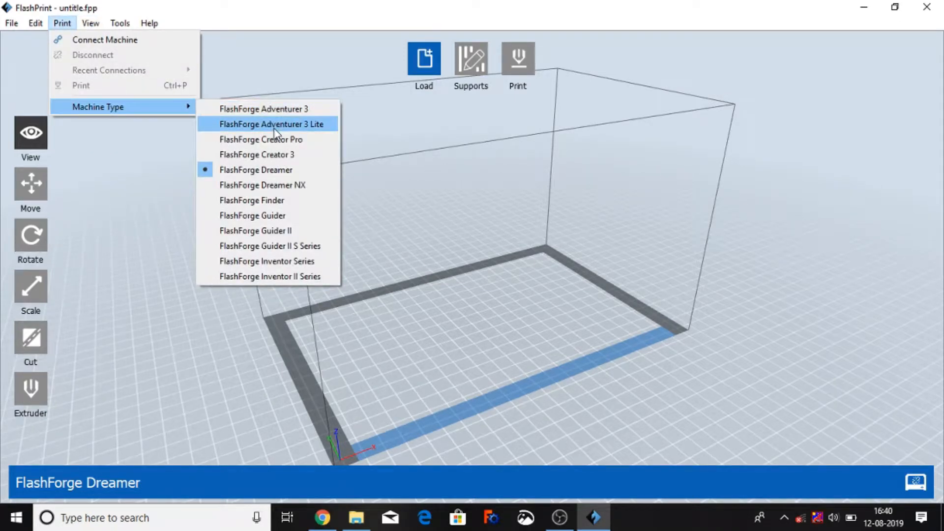
mouse_move(275, 154)
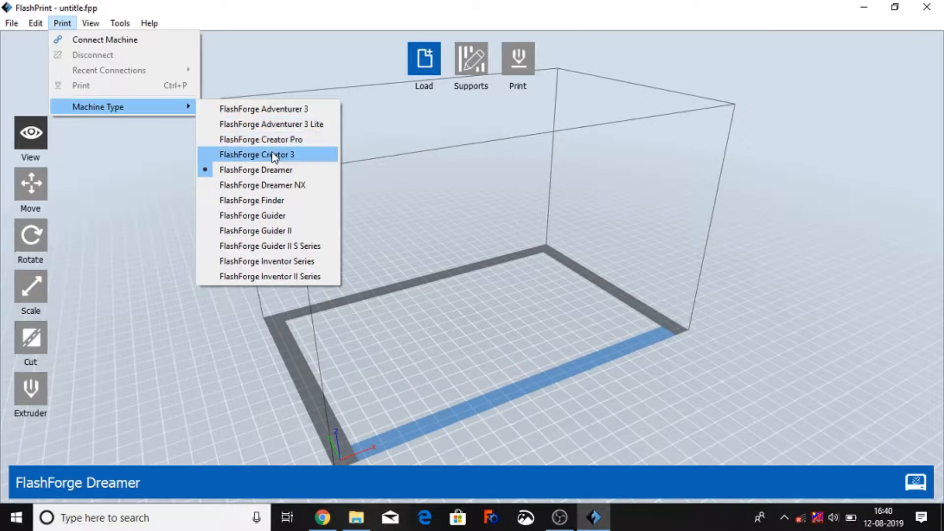
mouse_move(269, 200)
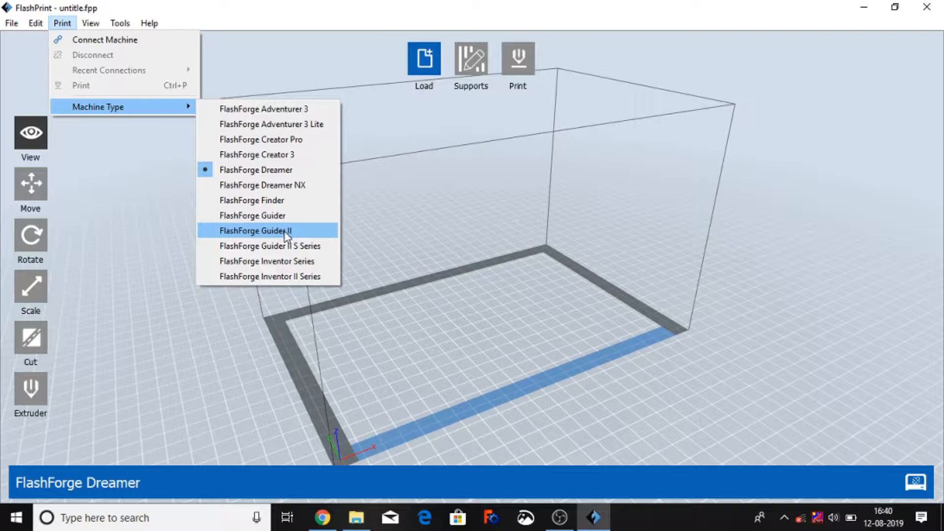
mouse_move(295, 276)
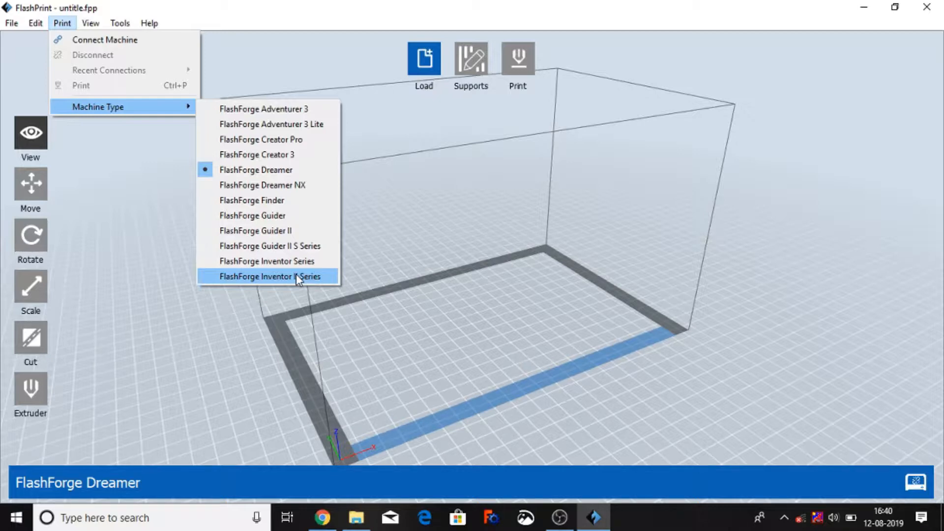
mouse_move(268, 185)
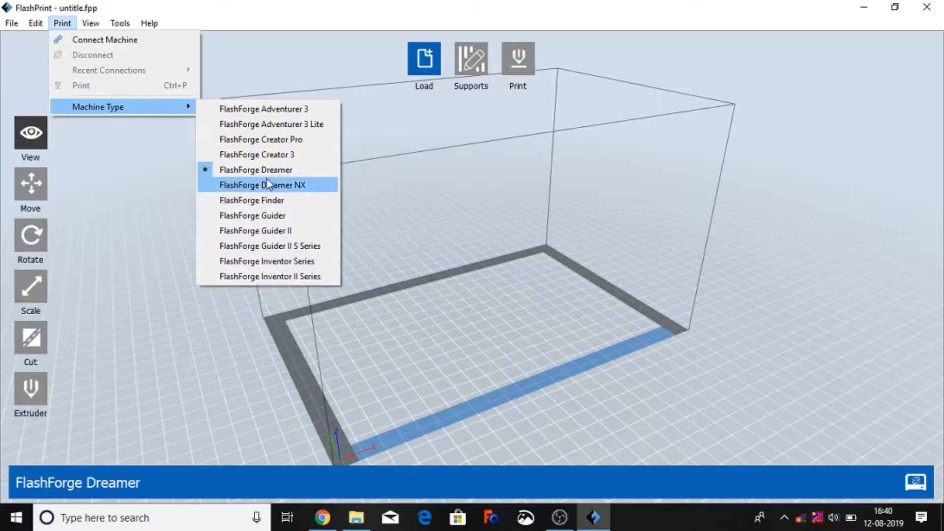
mouse_move(267, 139)
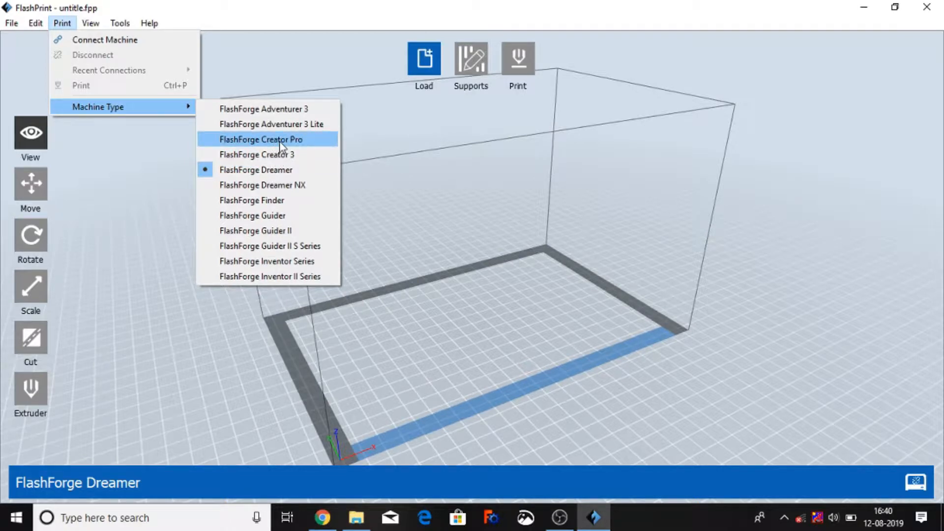
left_click(261, 138)
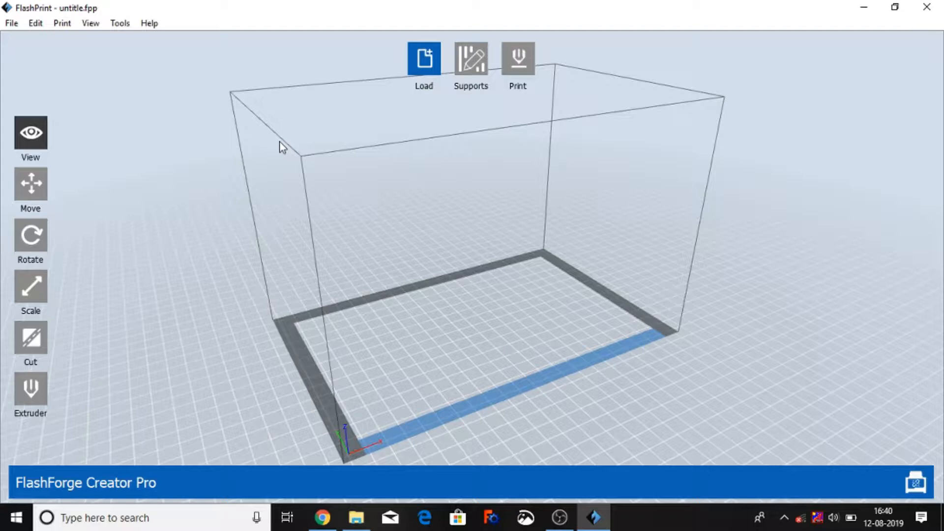
mouse_move(297, 100)
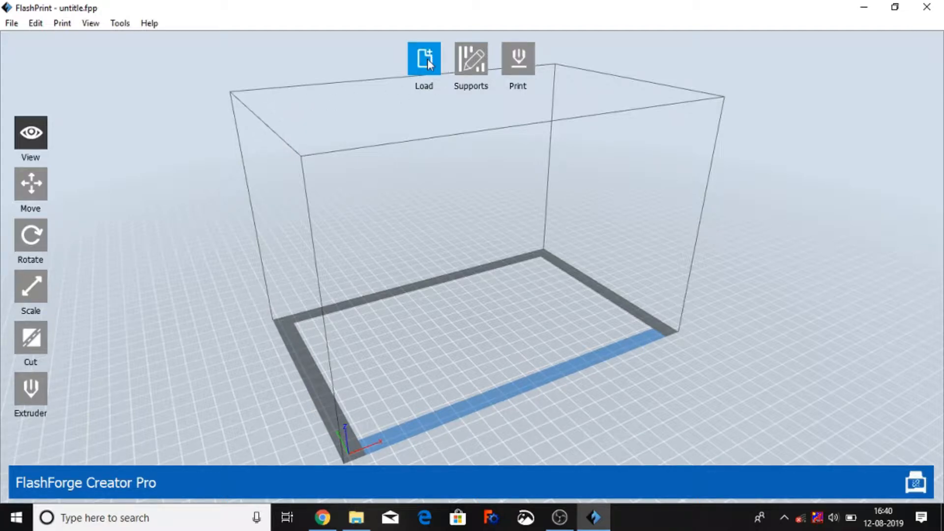
Step: Load the 'support' 3D object onto the Creator Pro build plate and select the bracket
left_click(424, 58)
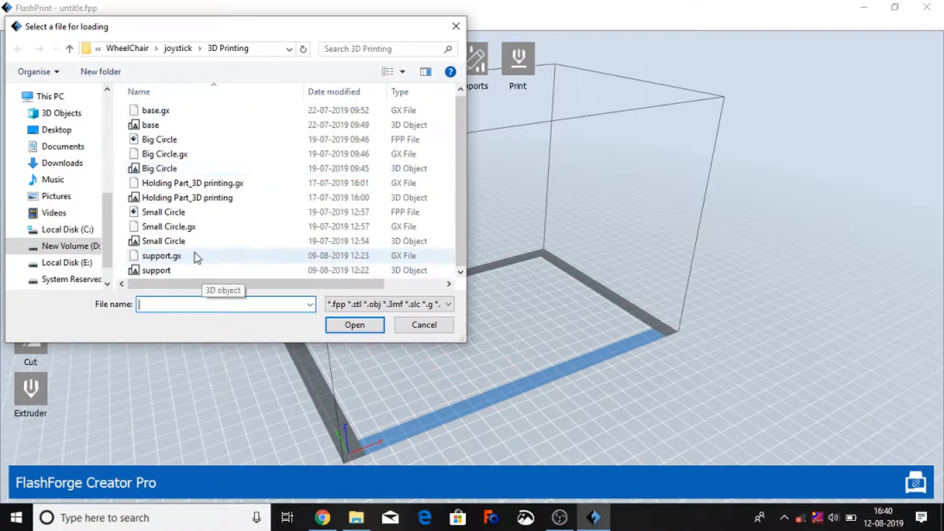
left_click(156, 270)
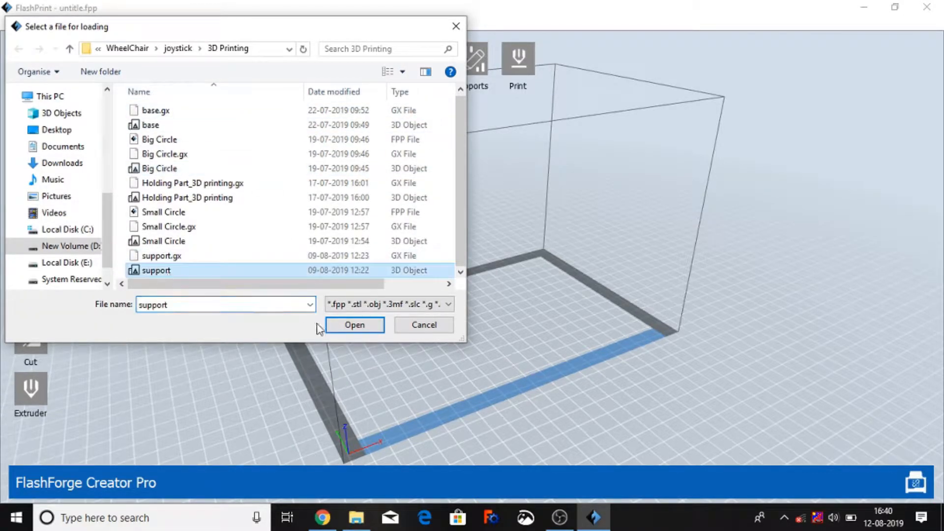
left_click(354, 324)
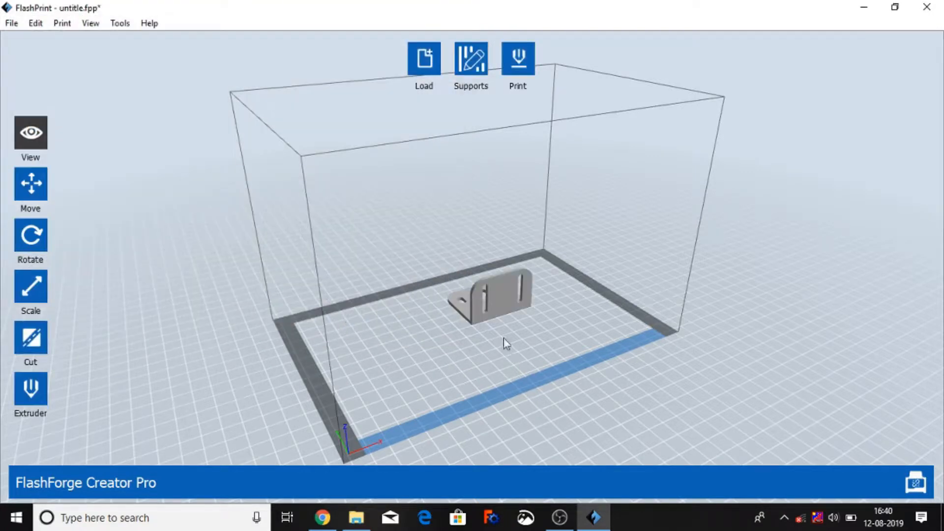
left_click(505, 311)
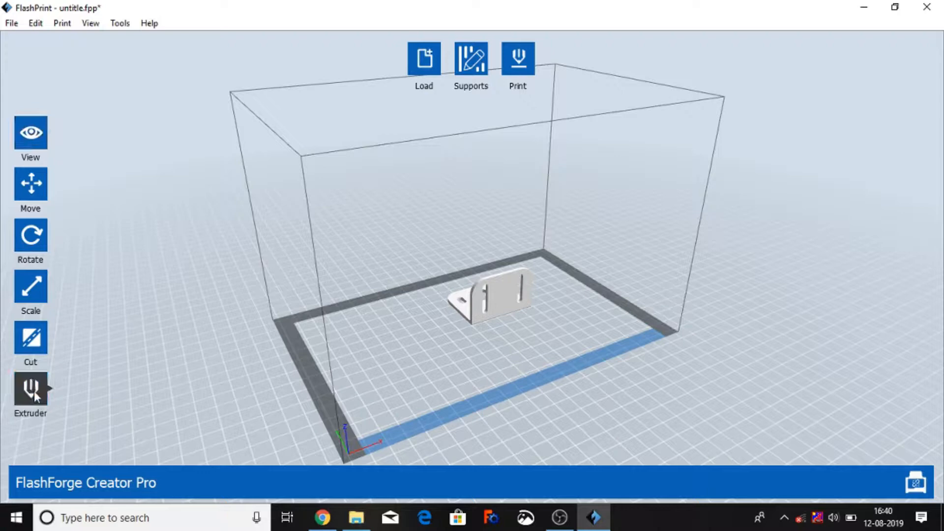
Step: Assign the bracket to the left extruder after briefly trying the right one
left_click(30, 390)
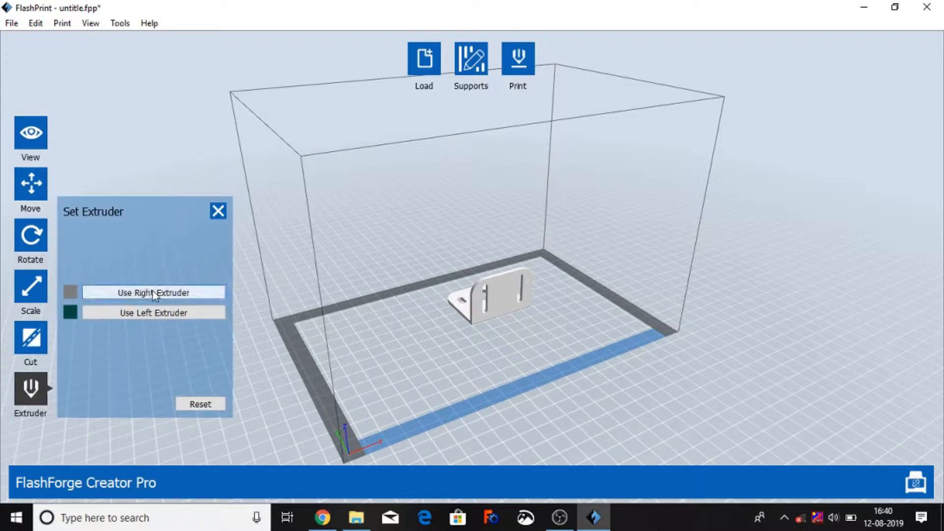
mouse_move(152, 313)
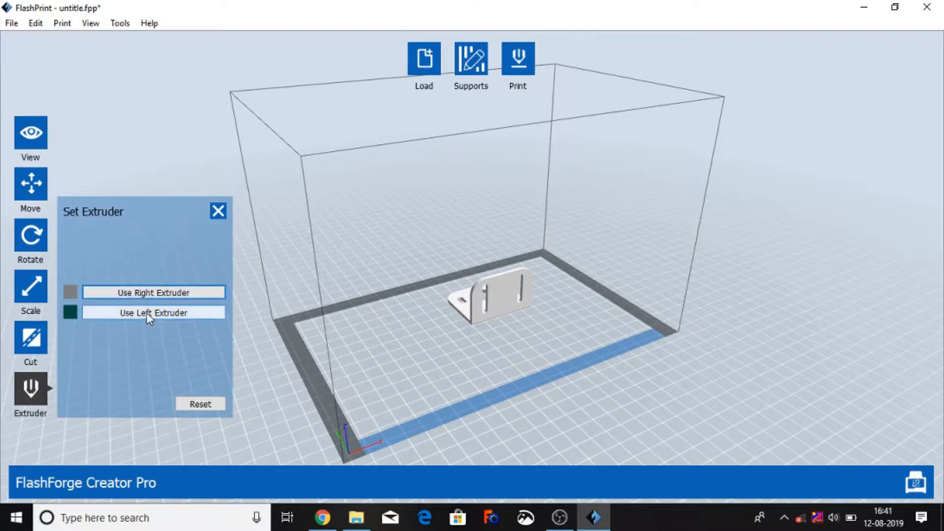
left_click(153, 313)
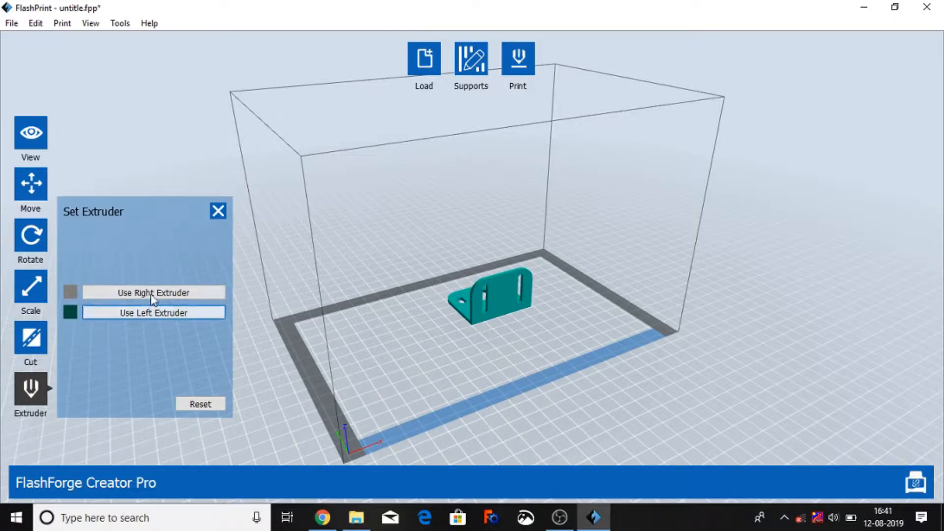
left_click(154, 294)
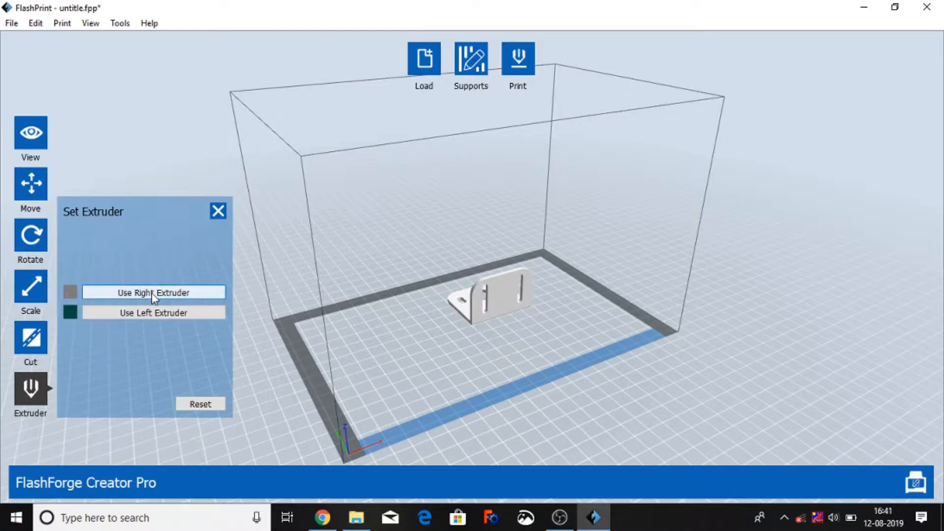
mouse_move(154, 313)
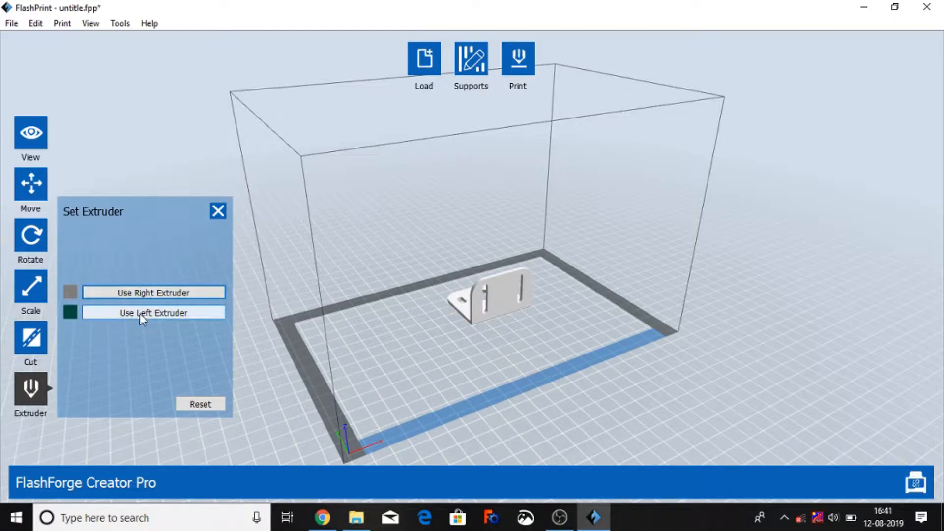
left_click(153, 313)
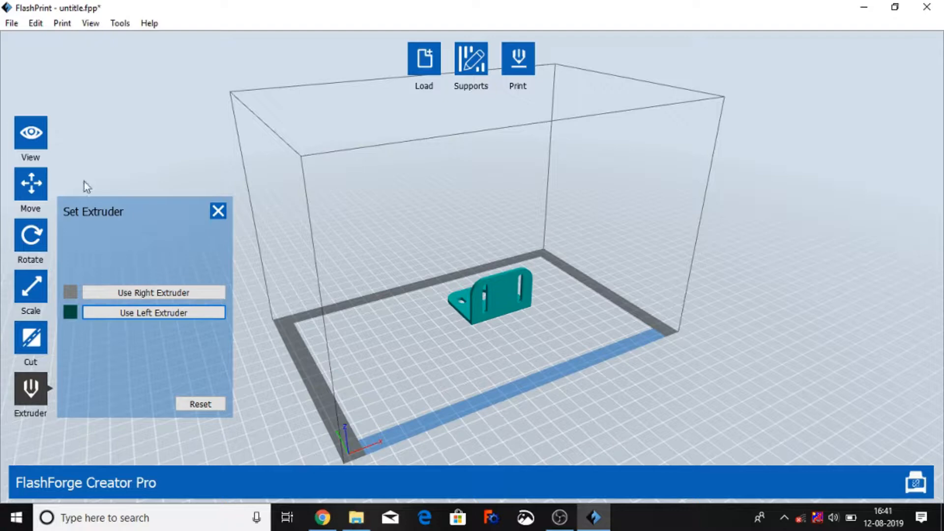
Step: Check a preset camera view in the View panel and reselect the bracket
left_click(30, 132)
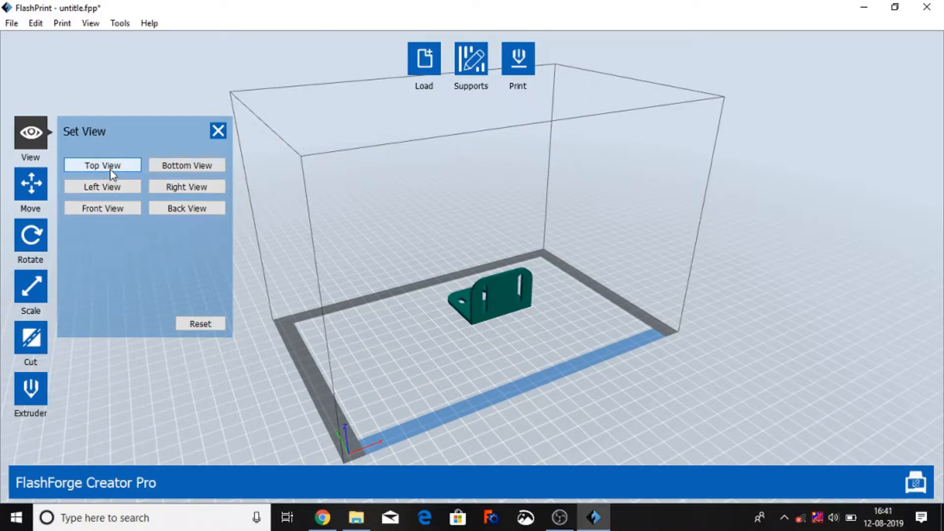
left_click(101, 166)
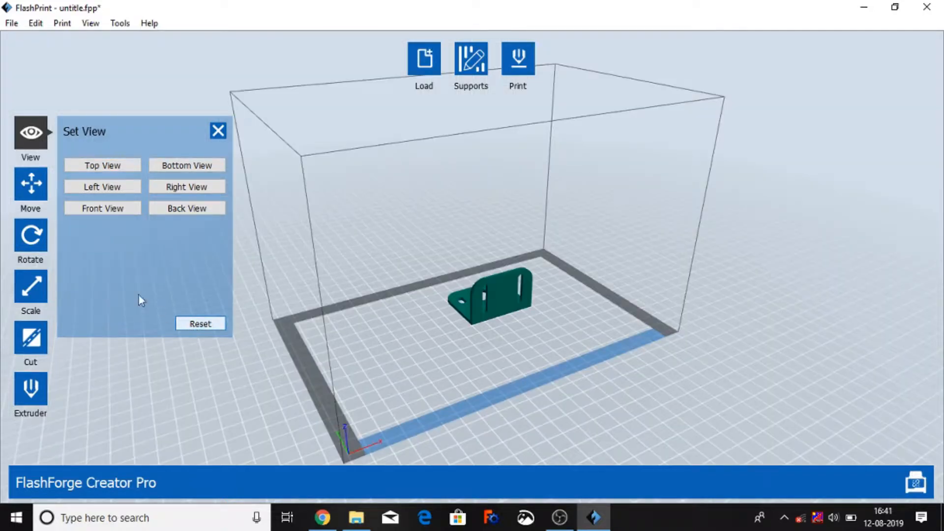
left_click(218, 130)
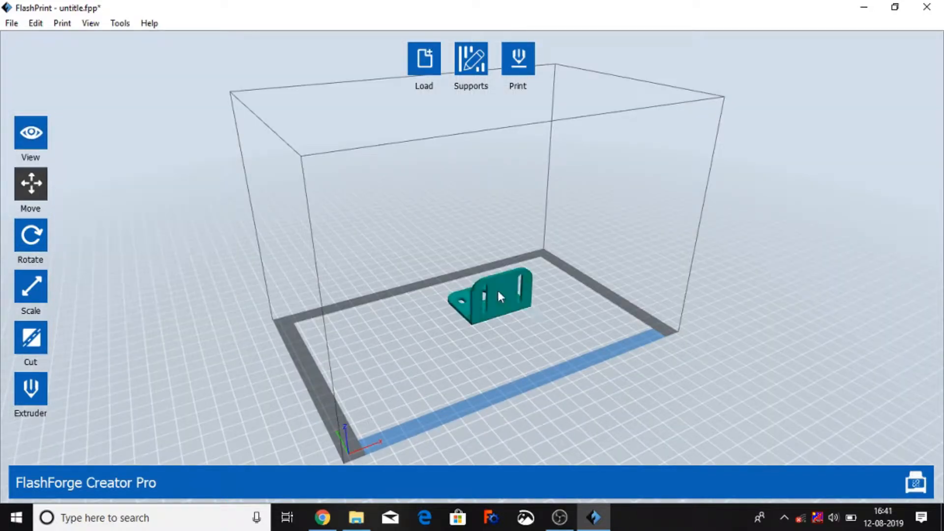
Step: Nudge the X/Y/Z spinners, then reset the bracket to 0 mm offsets sitting on the platform
left_click(31, 184)
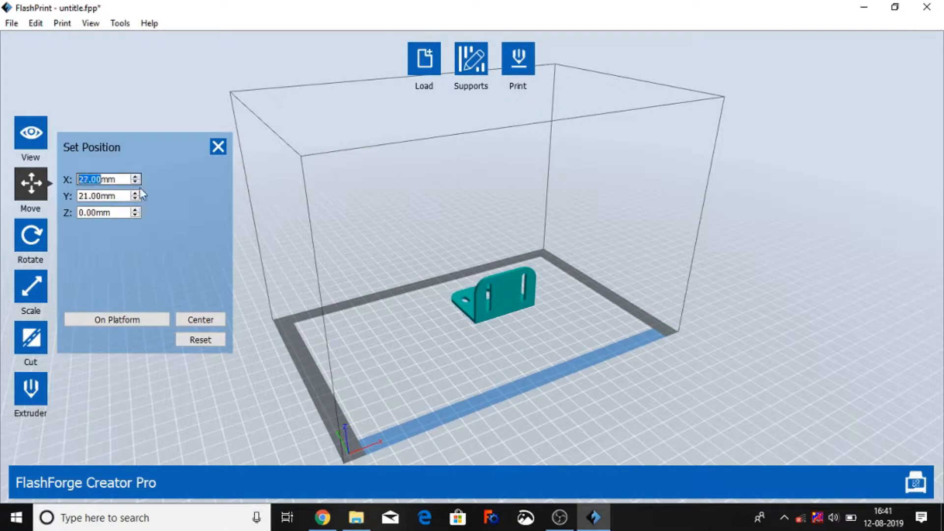
left_click(138, 183)
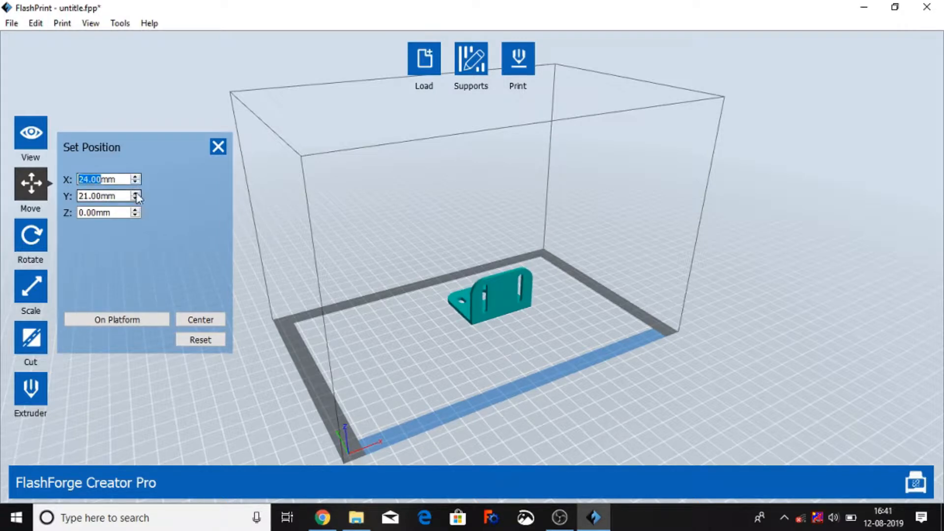
left_click(138, 193)
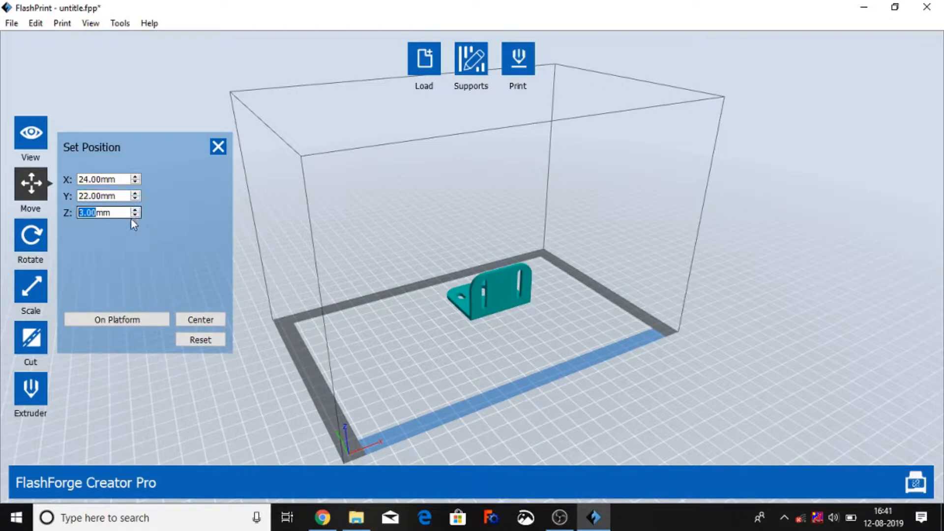
left_click(200, 340)
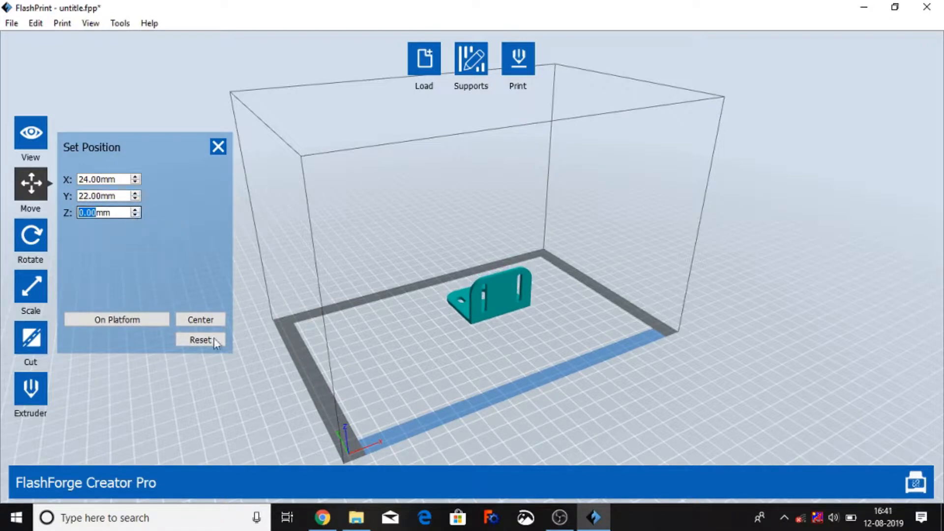
left_click(200, 319)
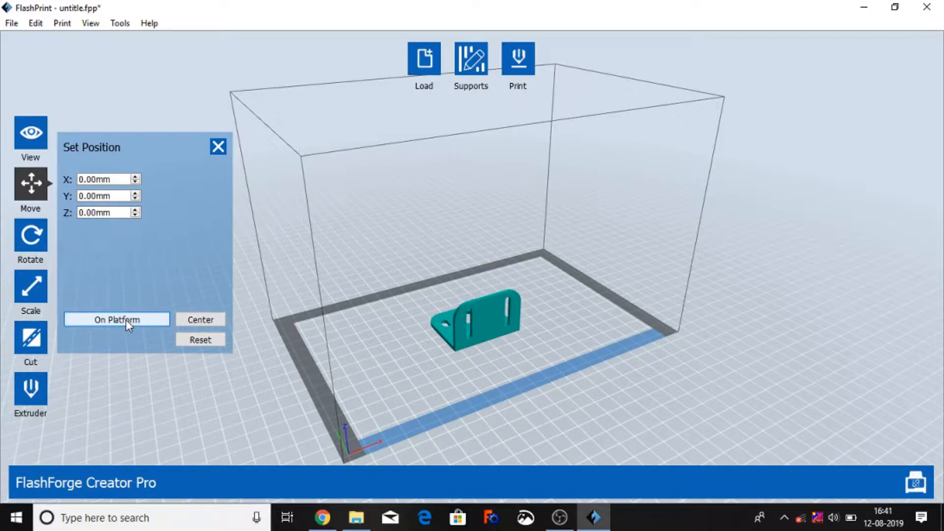
left_click(117, 319)
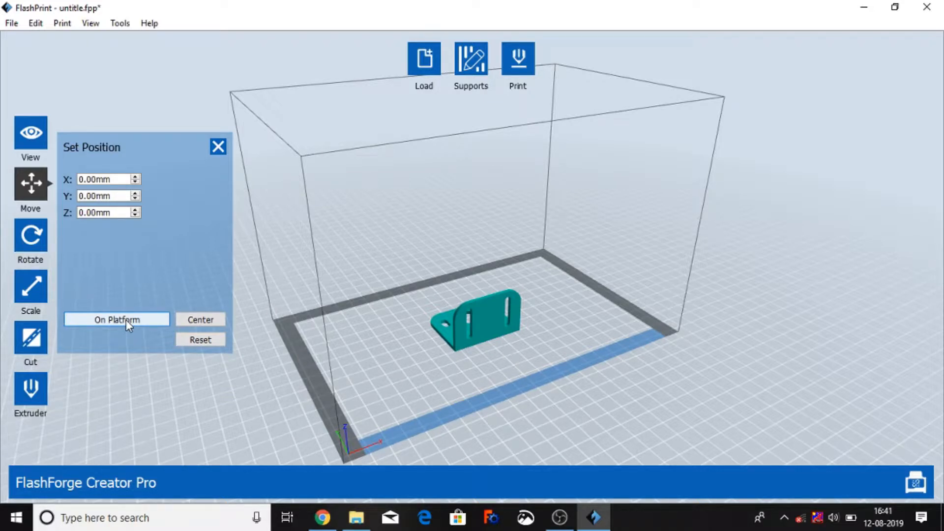
left_click(116, 319)
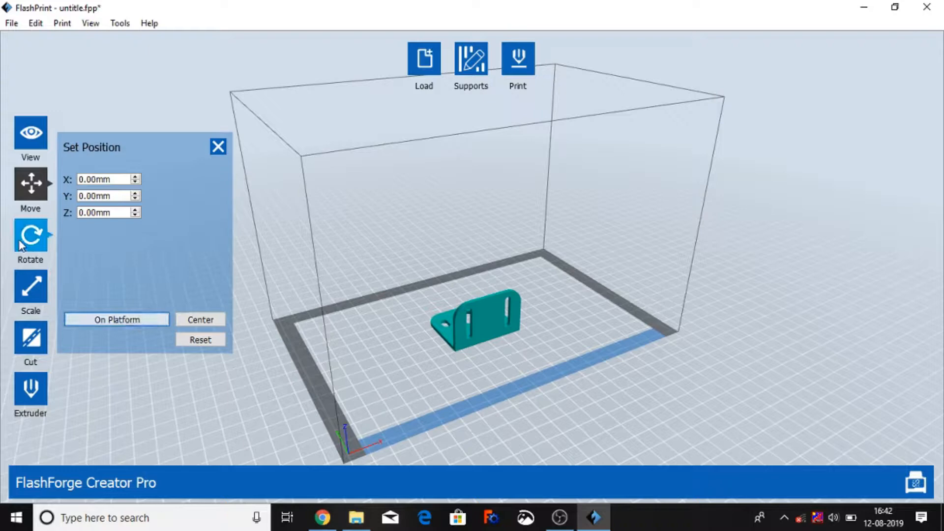
Step: Try a Z +90° turn and angle tweaks, then reset the bracket's rotation to 0° on all axes
left_click(30, 235)
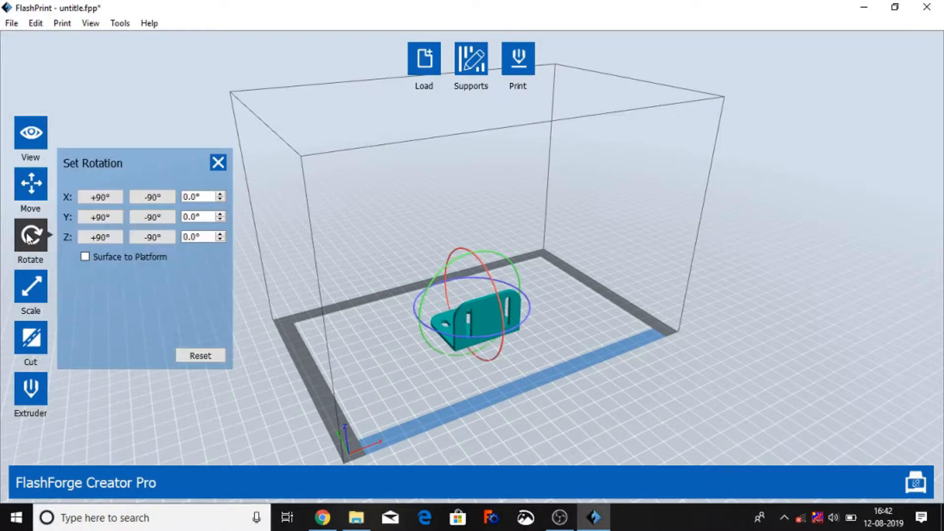
left_click(99, 216)
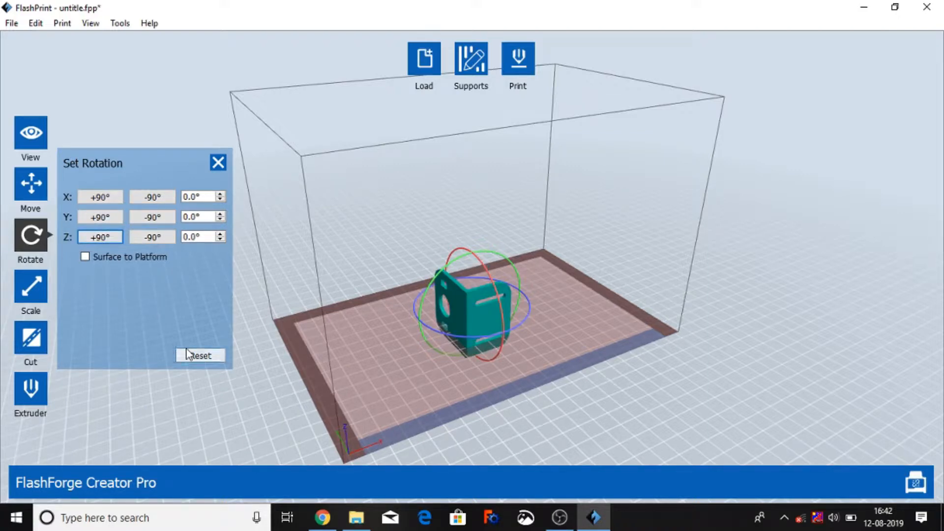
left_click(198, 197)
type("2")
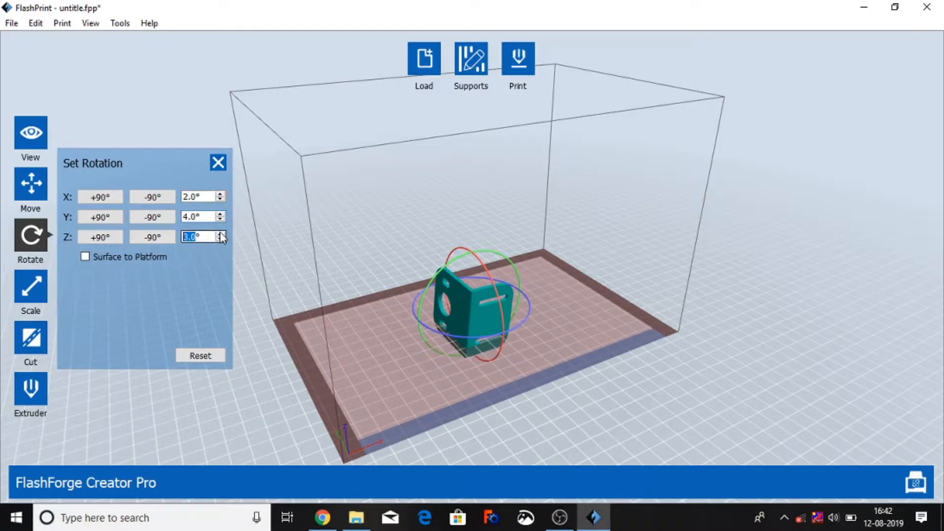
left_click(200, 355)
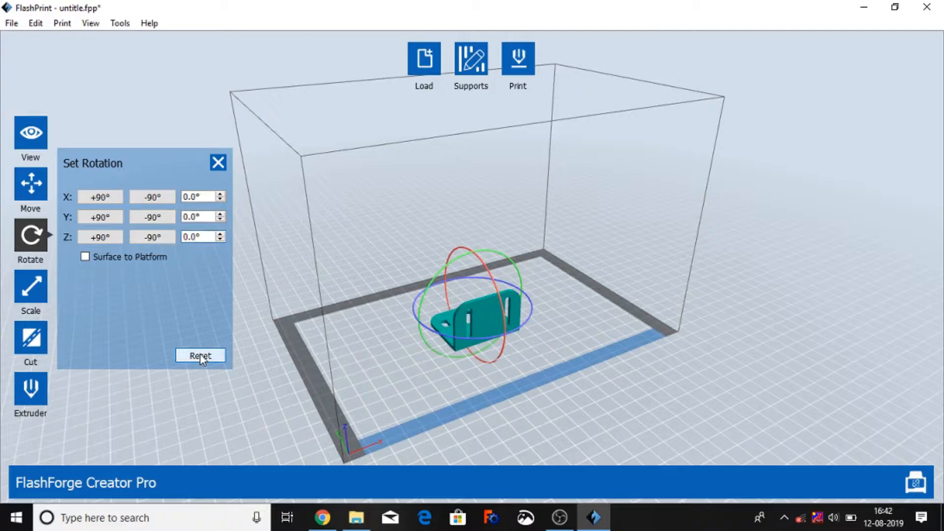
left_click(31, 290)
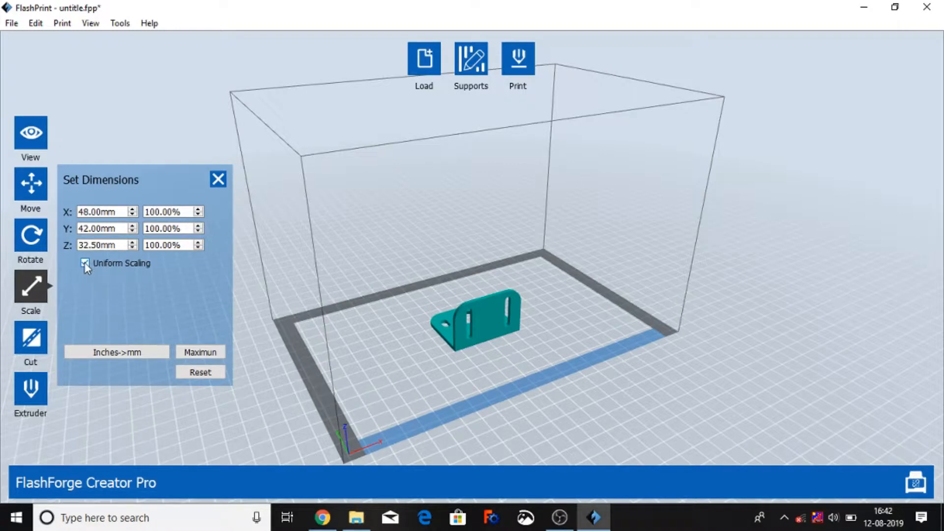
left_click(84, 264)
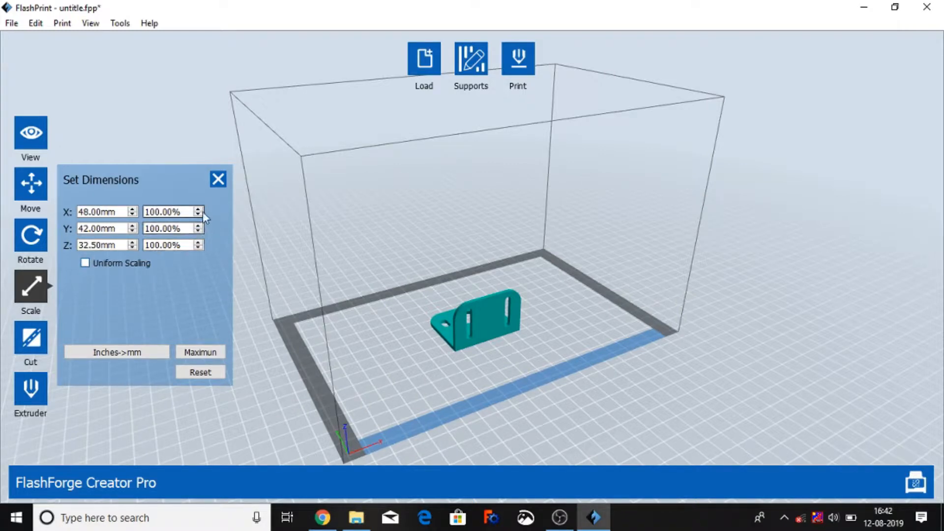
left_click(198, 209)
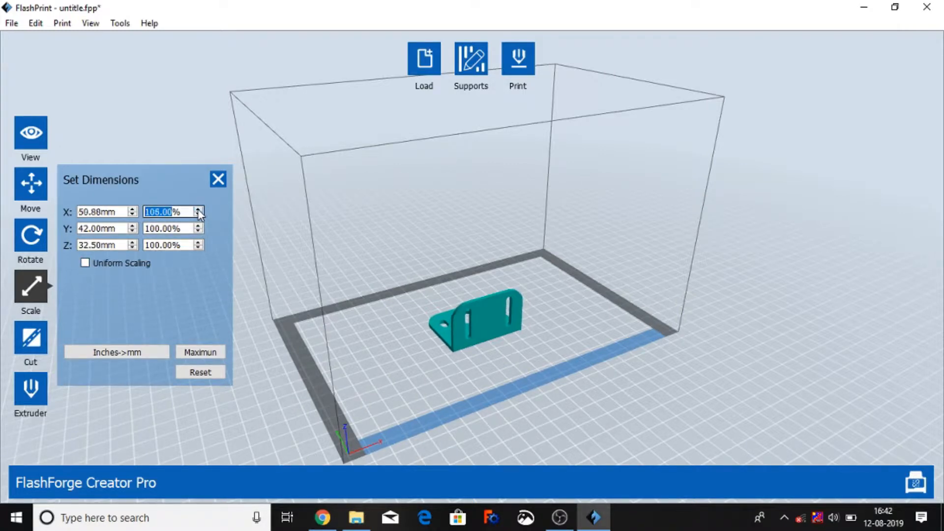
left_click(198, 209)
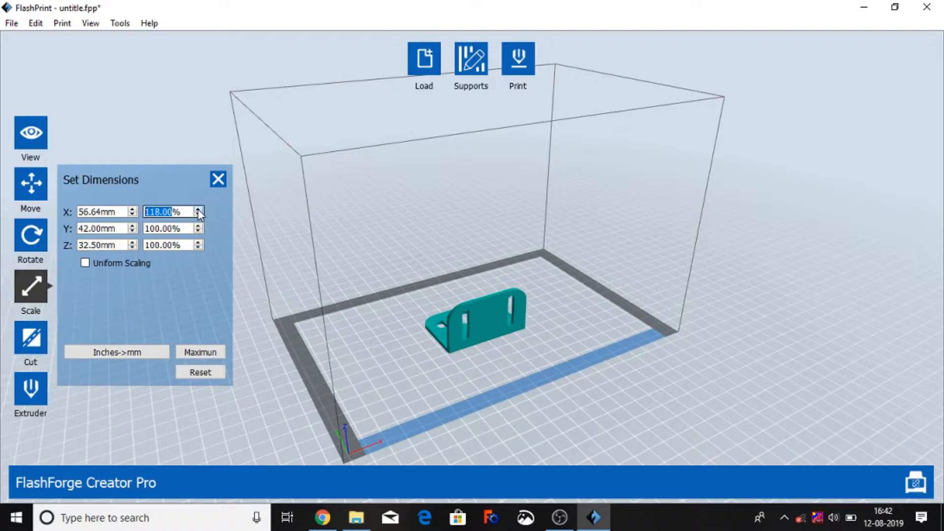
left_click(199, 208)
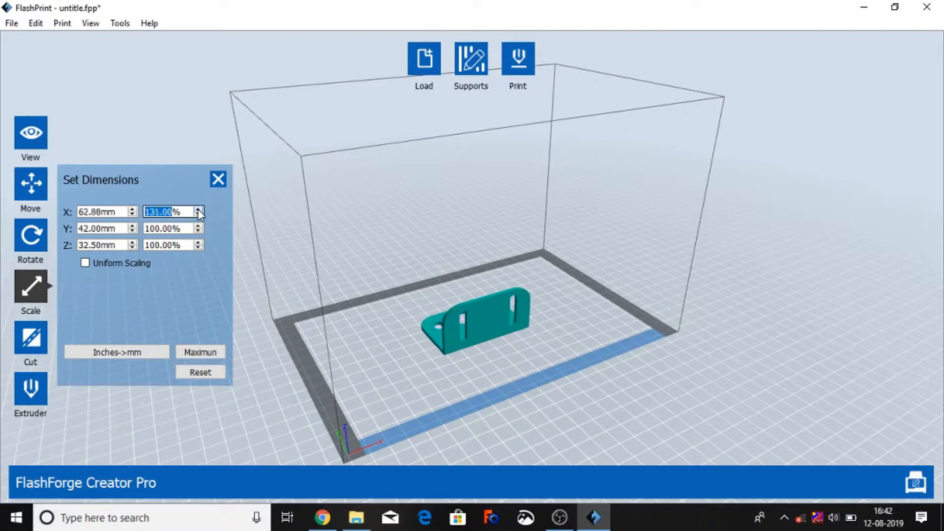
left_click(198, 208)
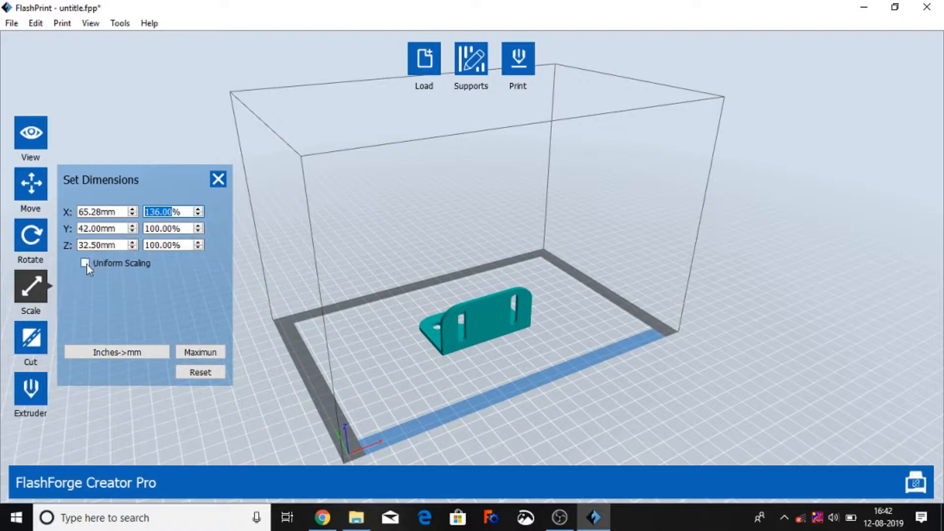
left_click(84, 264)
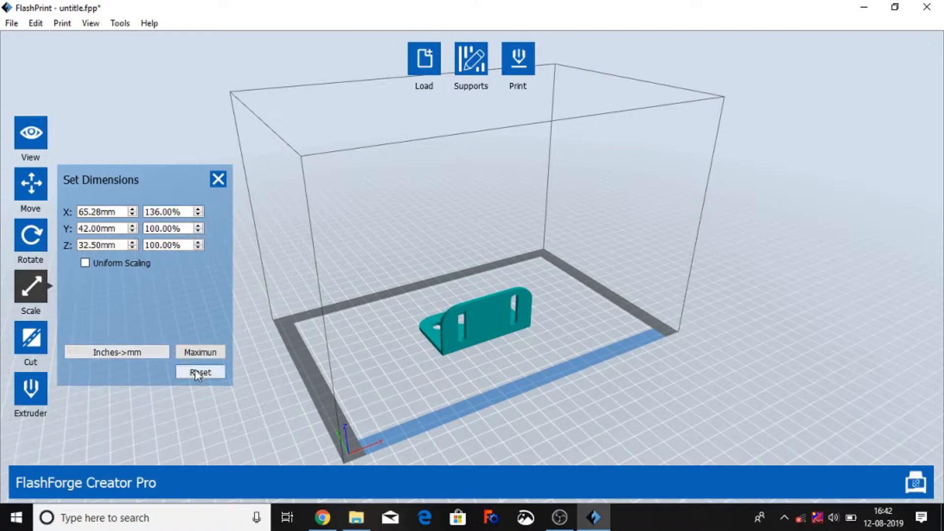
left_click(200, 372)
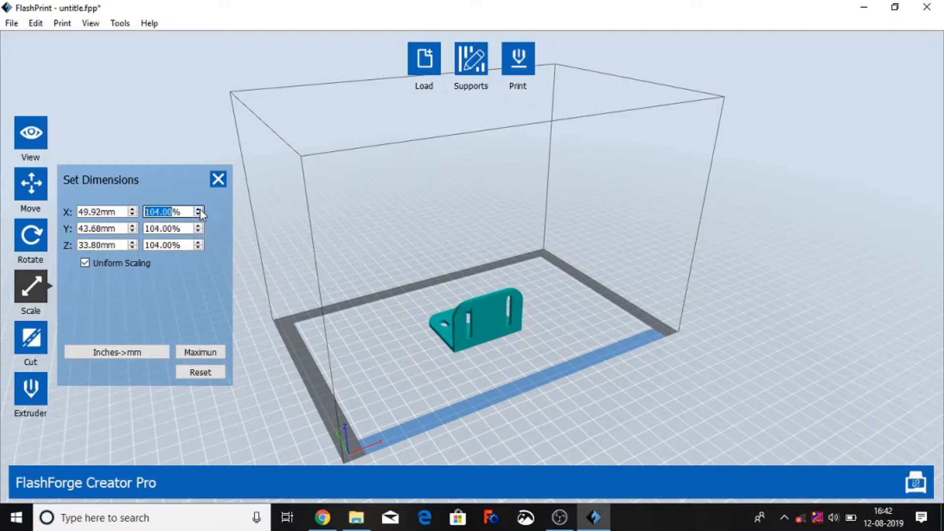
left_click(200, 209)
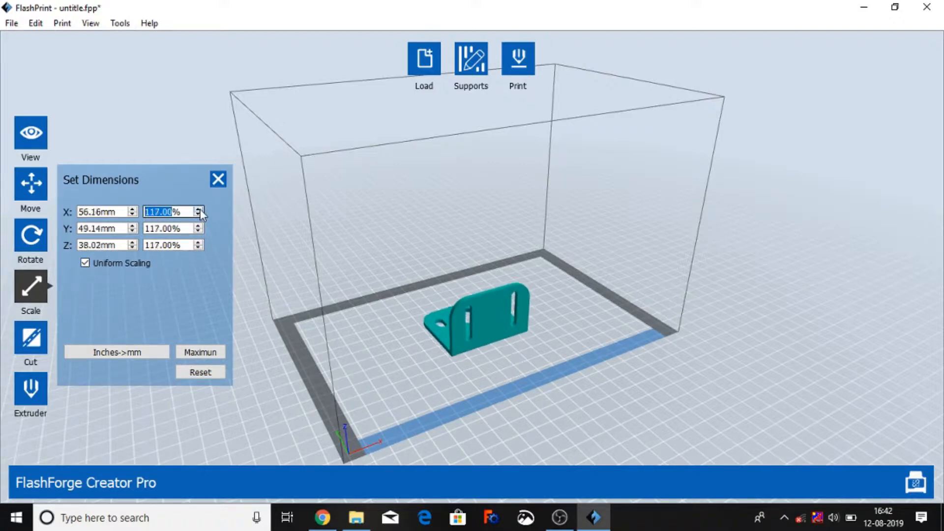
left_click(199, 210)
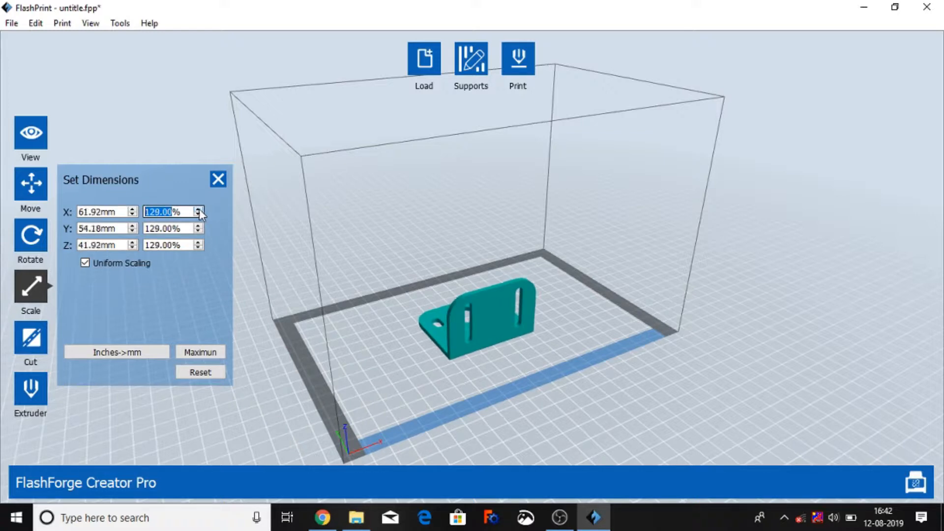
left_click(85, 264)
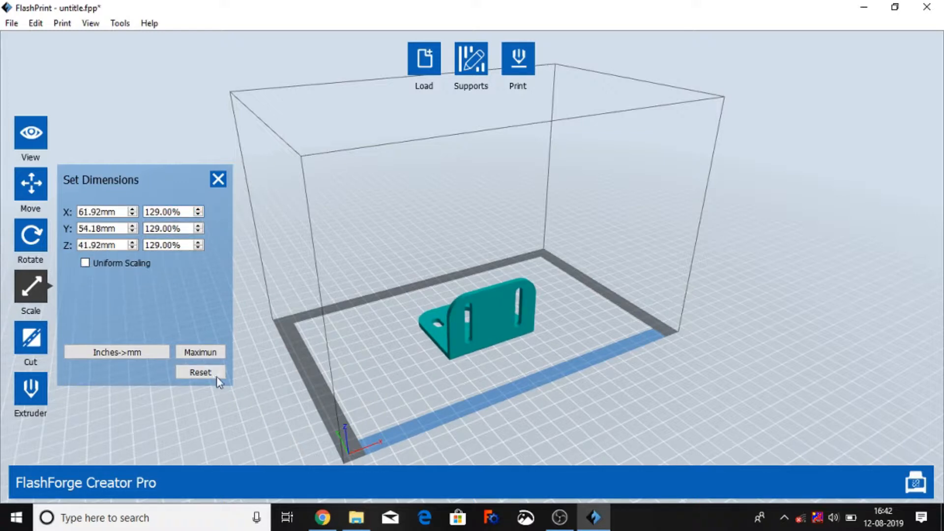
left_click(199, 372)
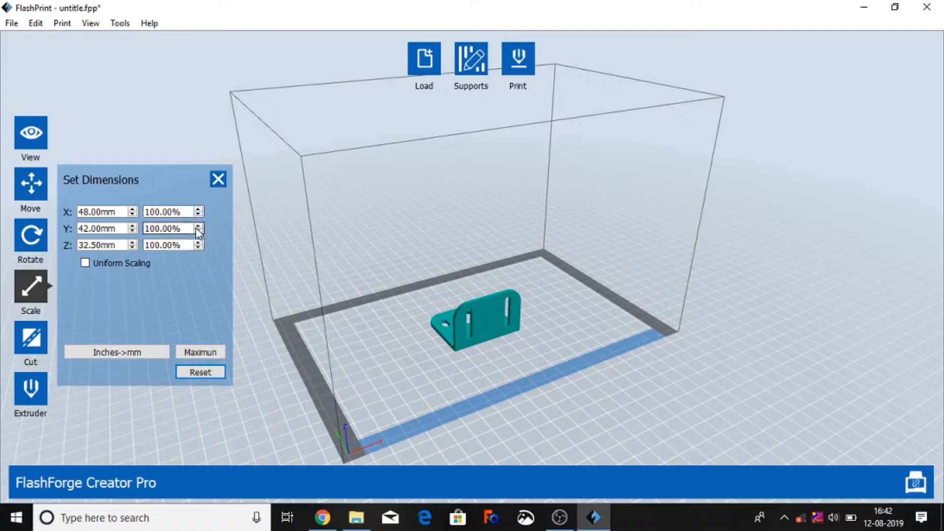
left_click(199, 225)
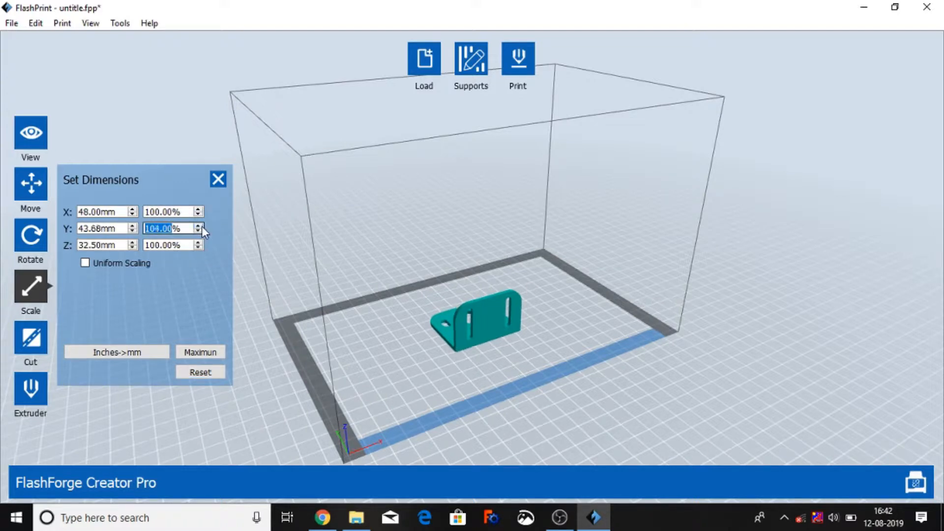
left_click(200, 225)
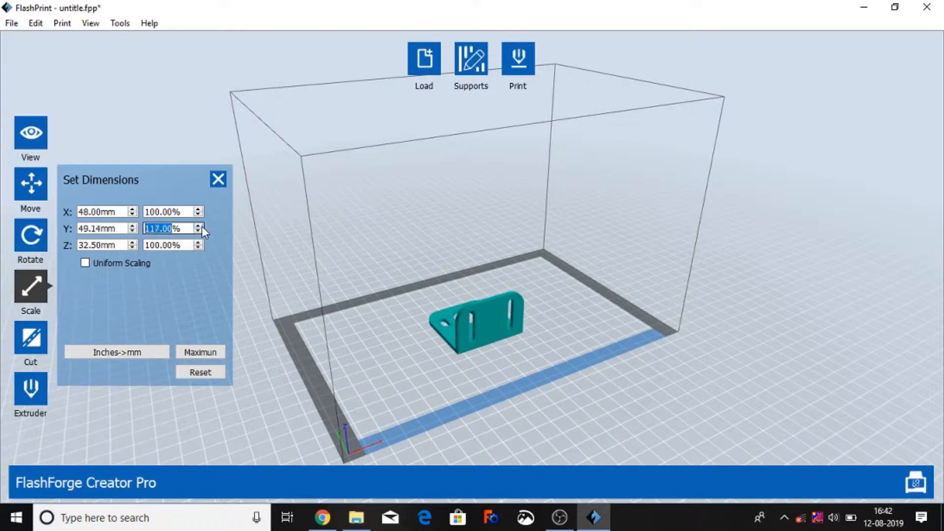
left_click(199, 226)
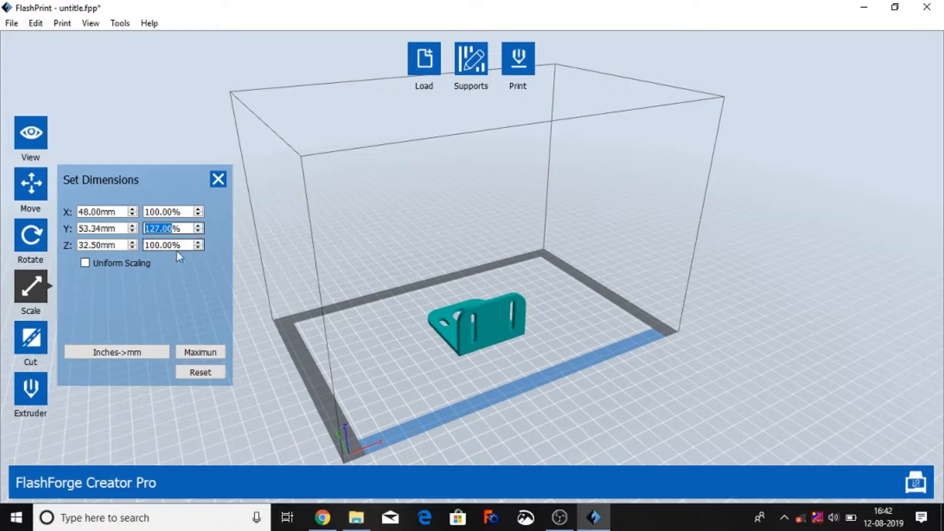
left_click(199, 242)
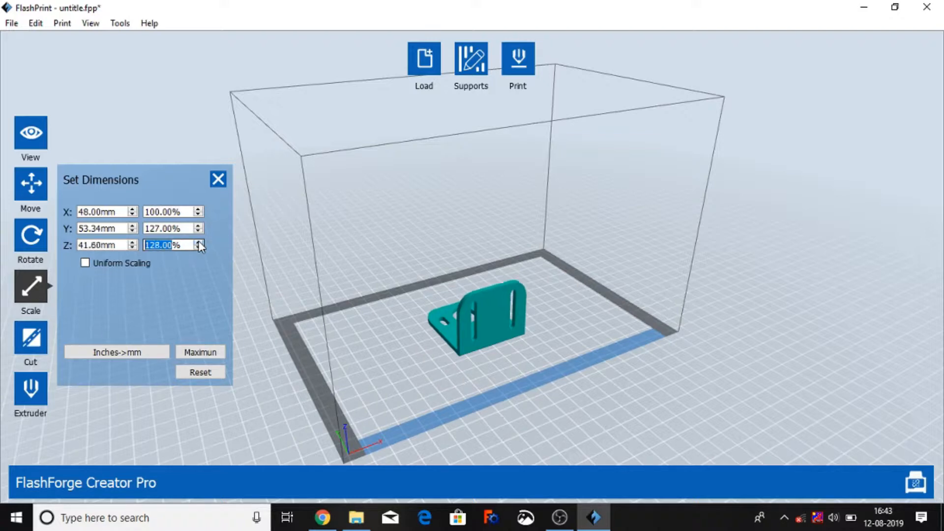
left_click(199, 372)
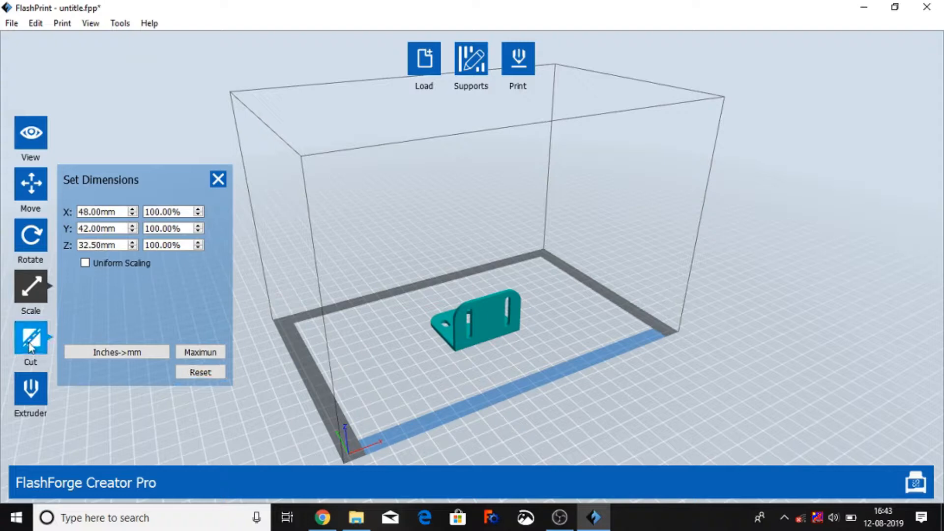
Step: Make a trial cut splitting the bracket in two, then close the Set Cut Plane panel
left_click(30, 338)
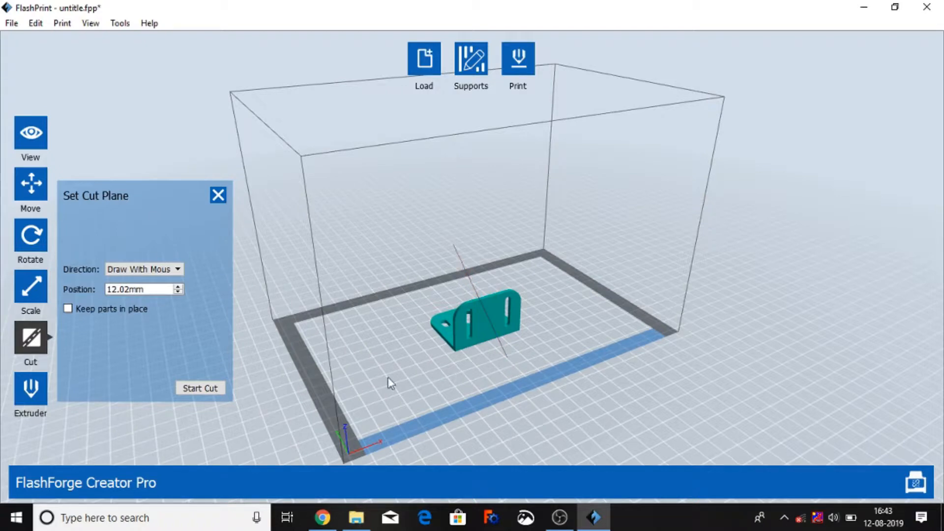
left_click(199, 387)
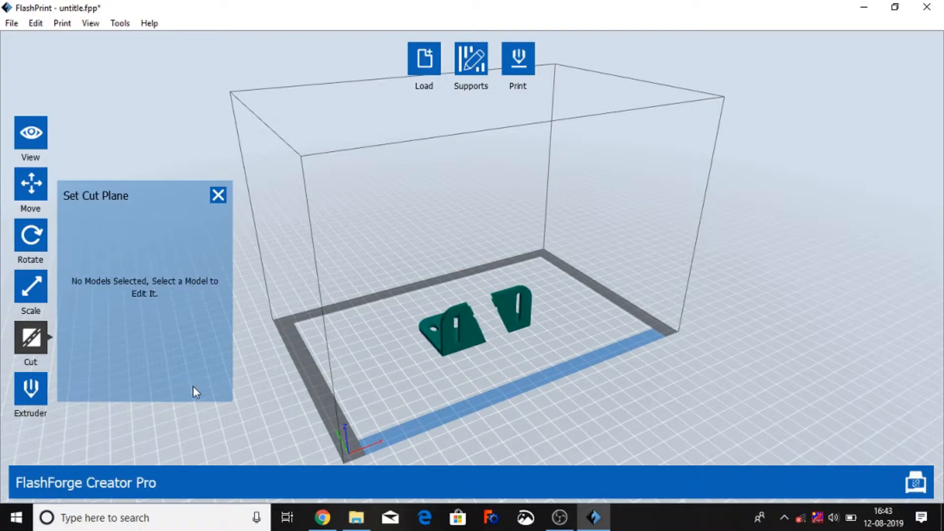
mouse_move(238, 203)
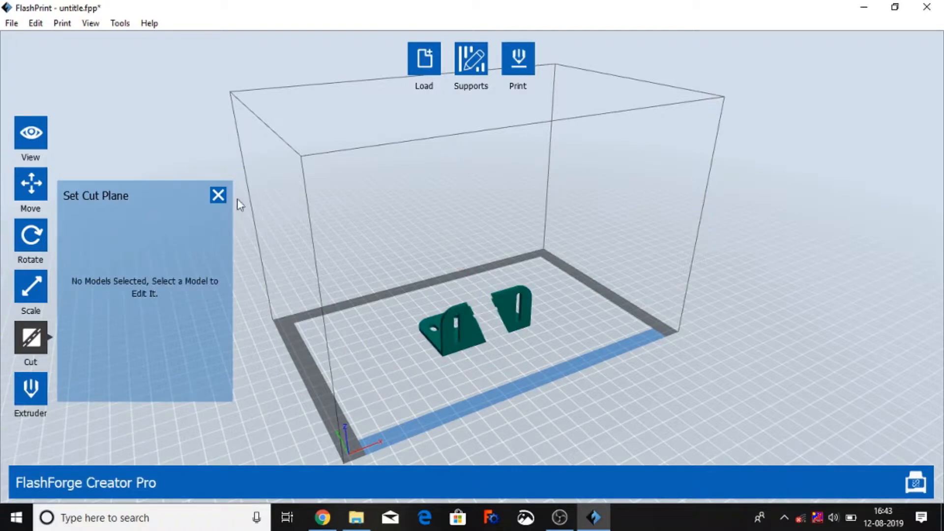
left_click(219, 195)
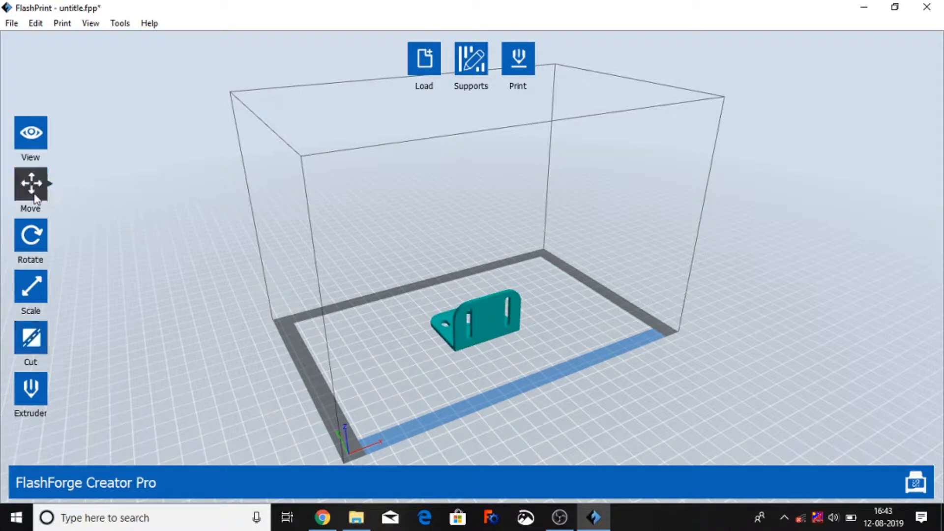
Step: Seat the bracket on the platform at centre and review its extruder assignment
left_click(31, 189)
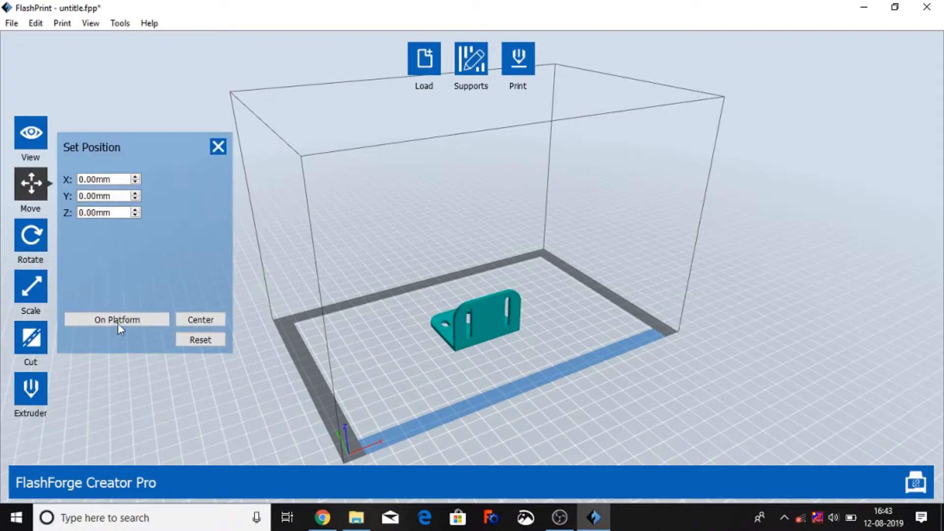
left_click(200, 318)
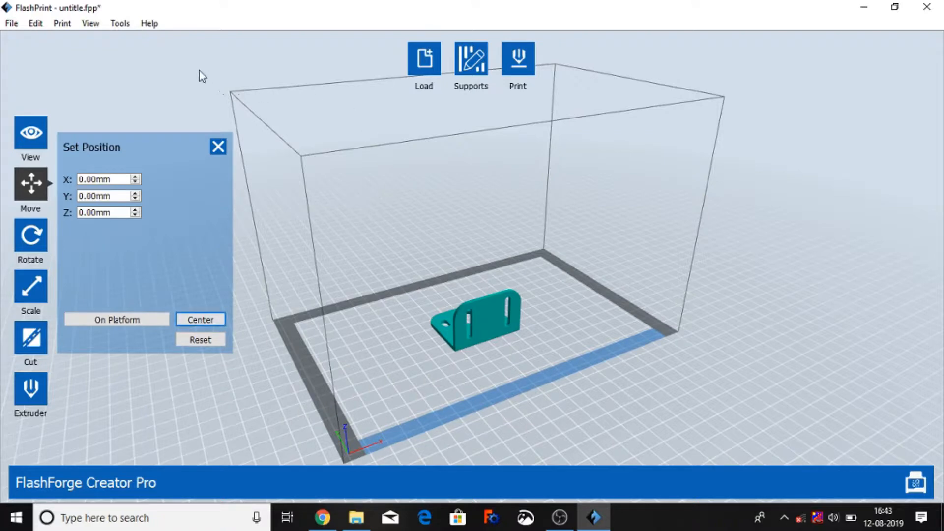
left_click(31, 389)
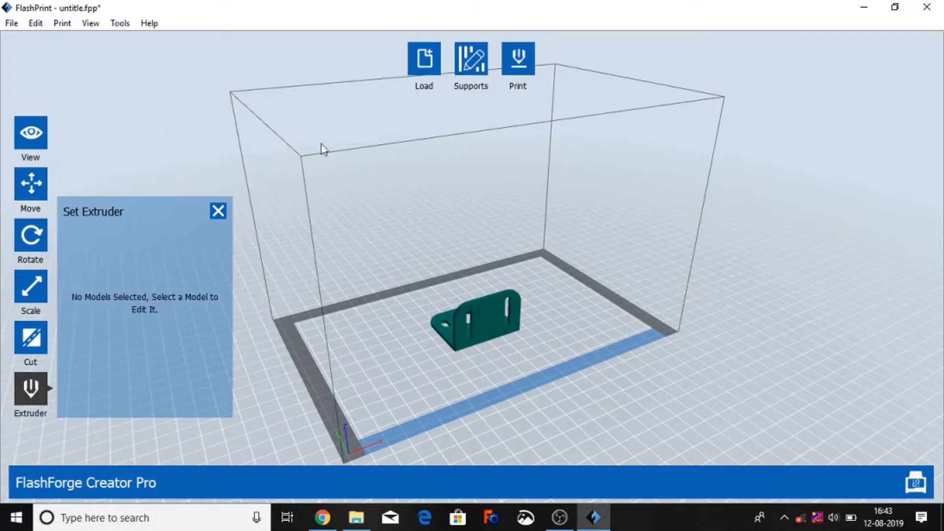
left_click(219, 211)
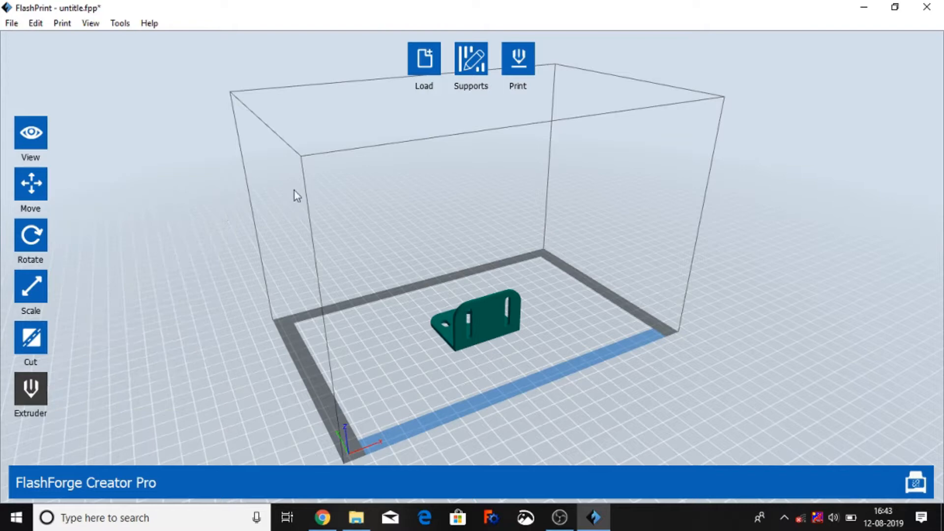
Step: Enter support editing and review the default treelike support options, including post diameter
left_click(471, 58)
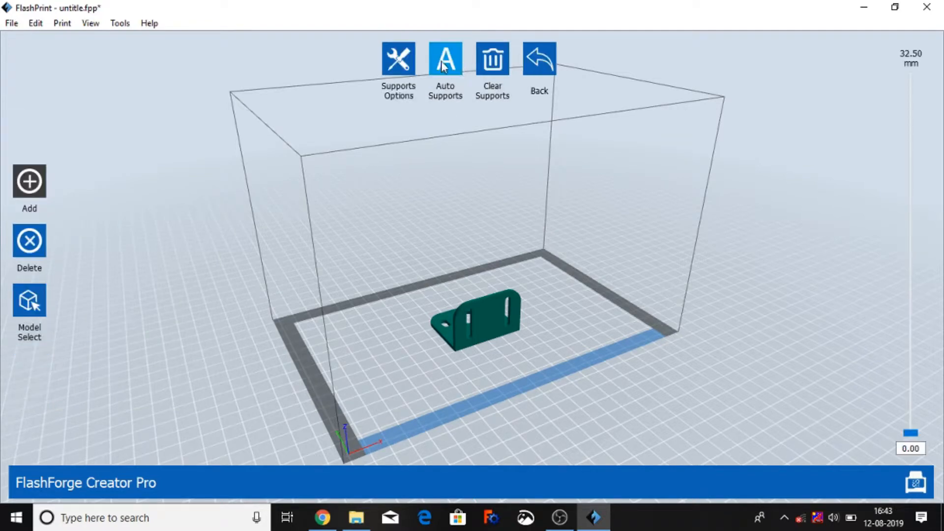
left_click(398, 58)
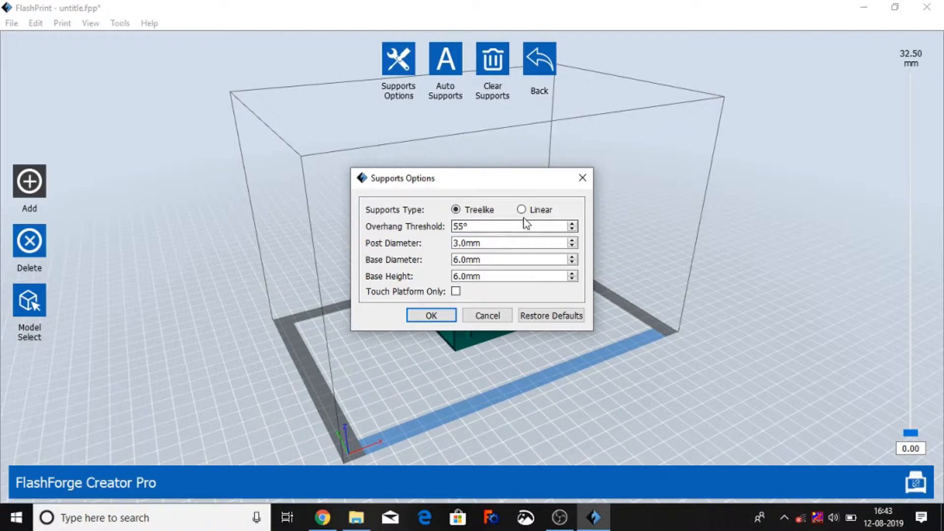
mouse_move(455, 209)
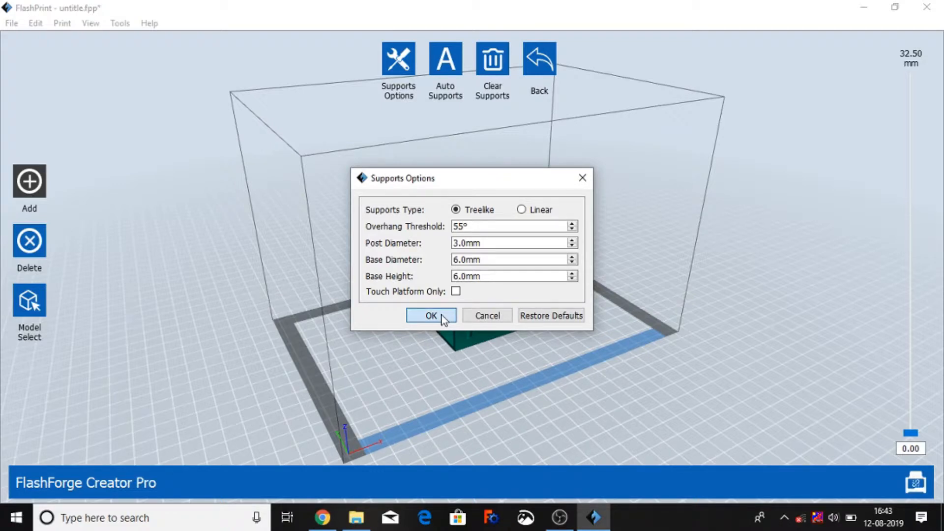
left_click(512, 226)
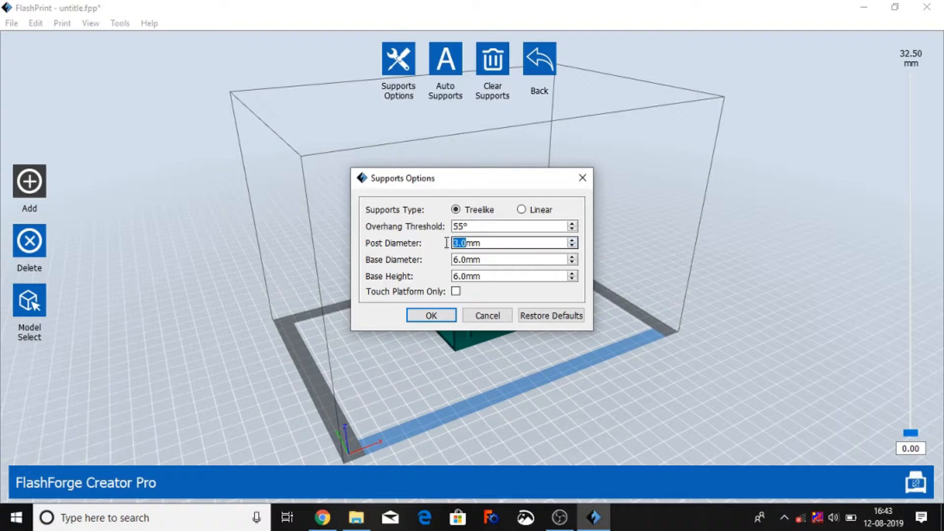
mouse_move(463, 259)
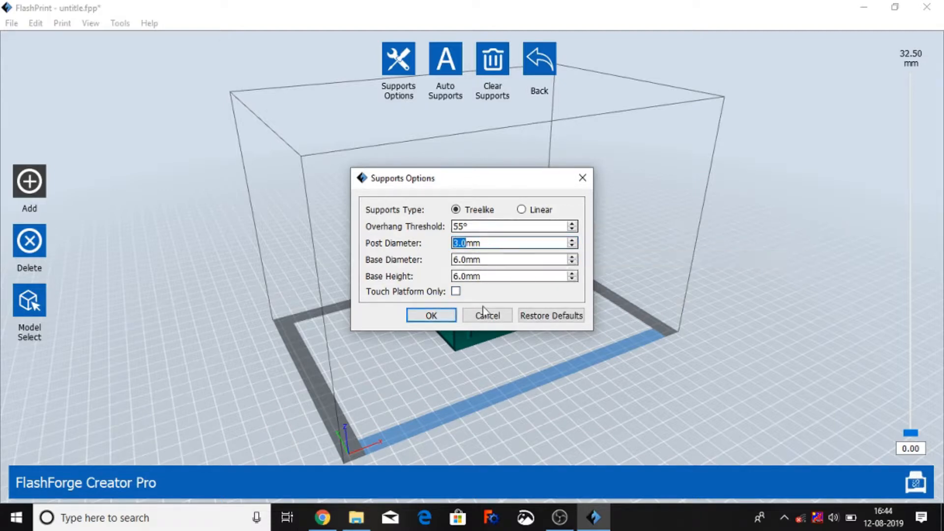
left_click(430, 315)
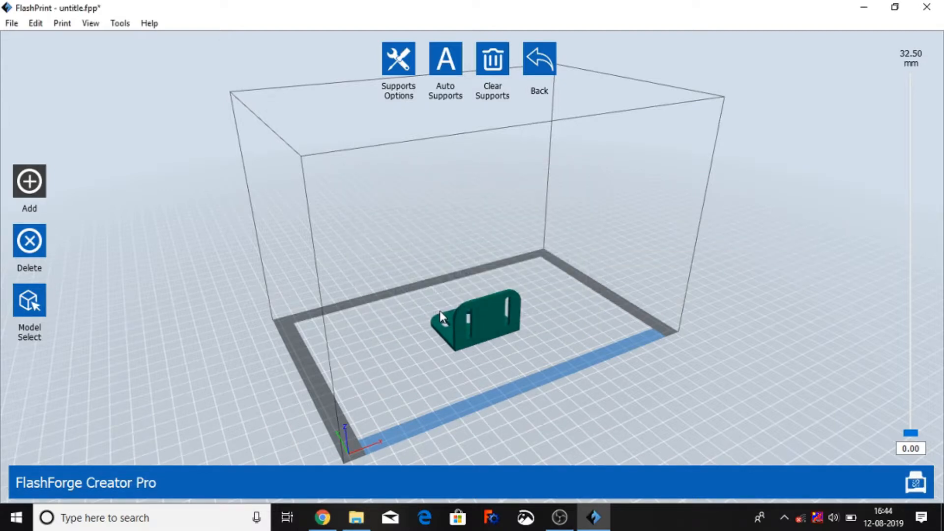
Step: Select the bracket and generate supports automatically
left_click(444, 58)
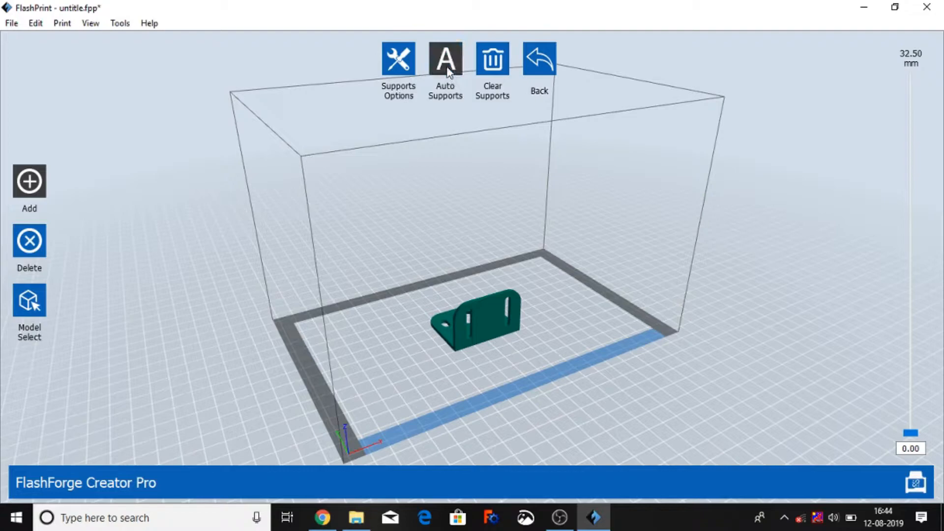
left_click(444, 58)
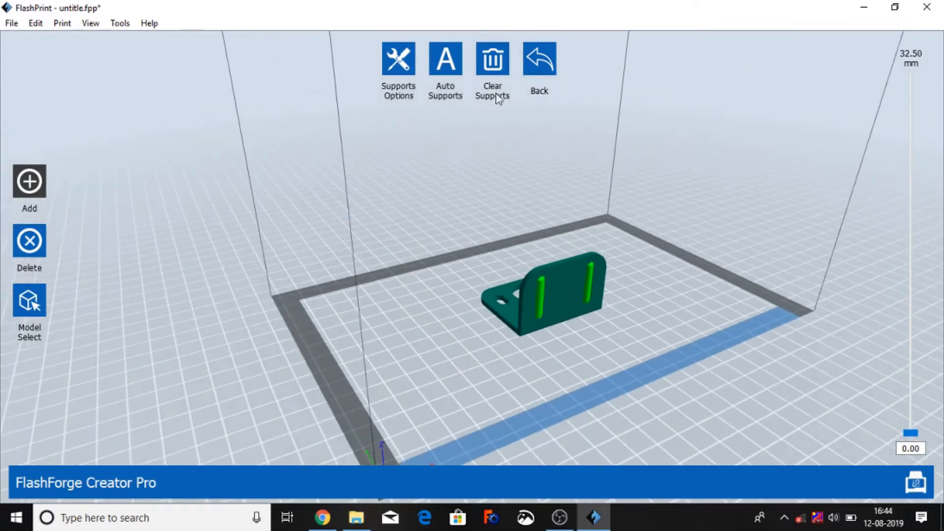
Step: Clear the supports, switch the type to linear and auto-generate linear supports
left_click(492, 58)
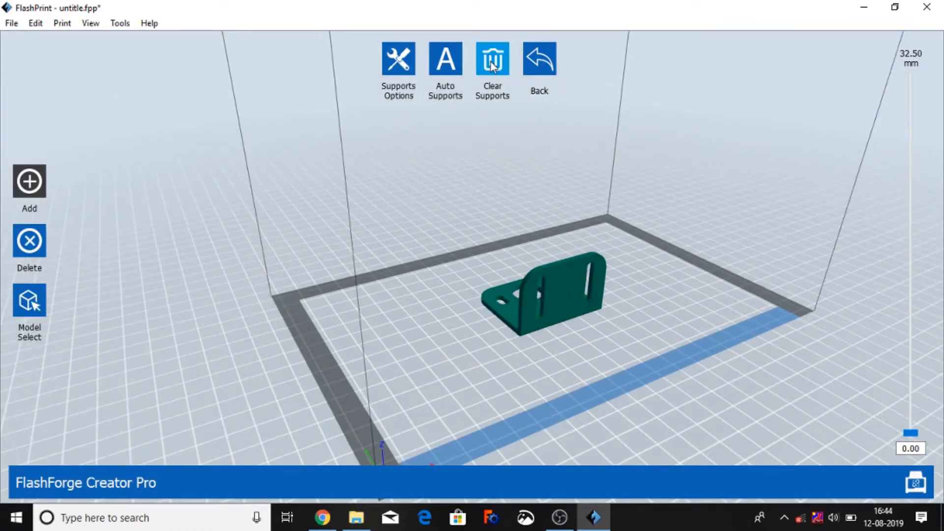
left_click(398, 59)
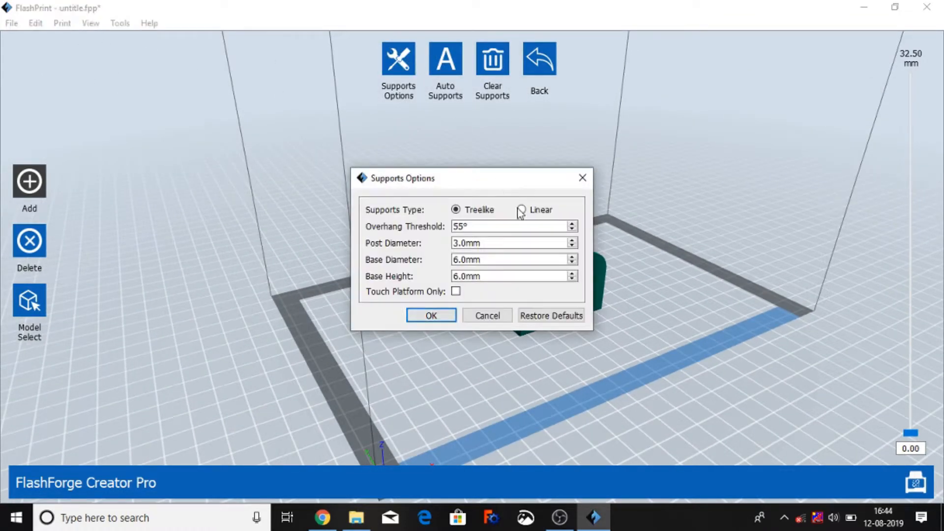
left_click(521, 210)
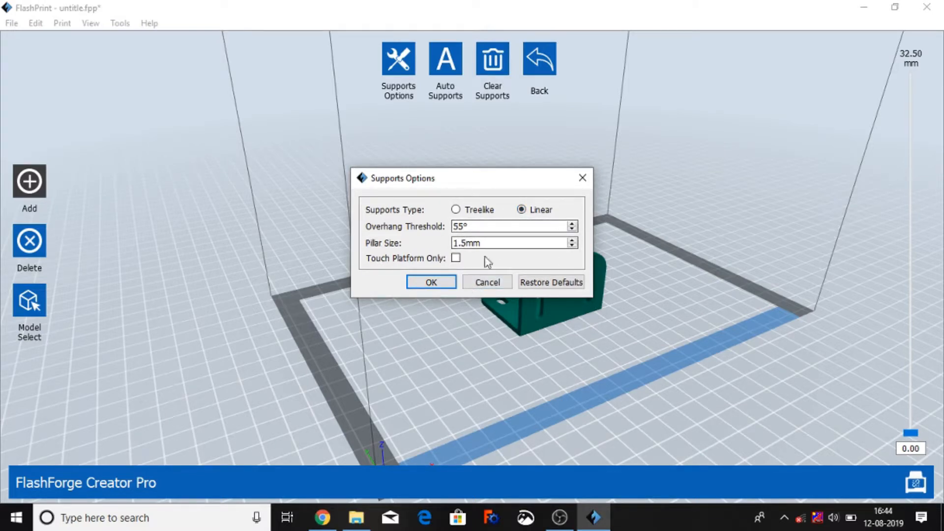
left_click(431, 282)
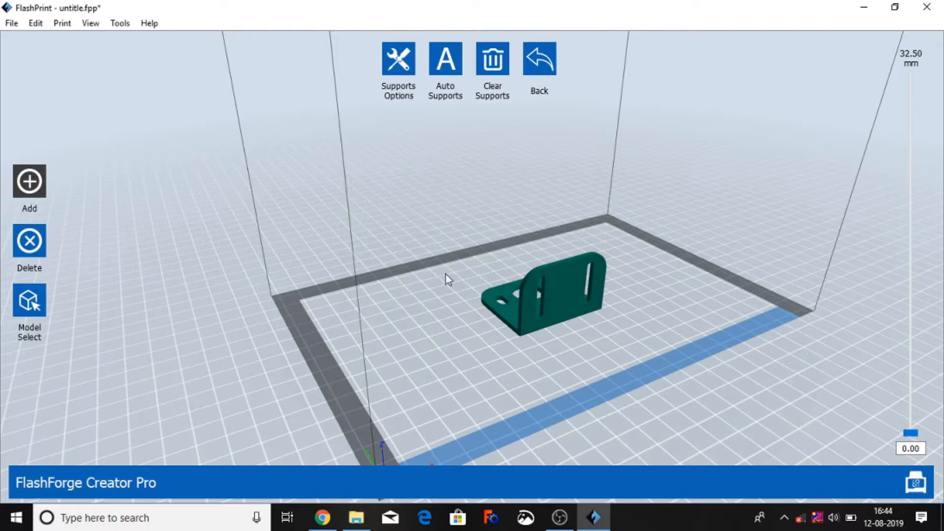
left_click(445, 58)
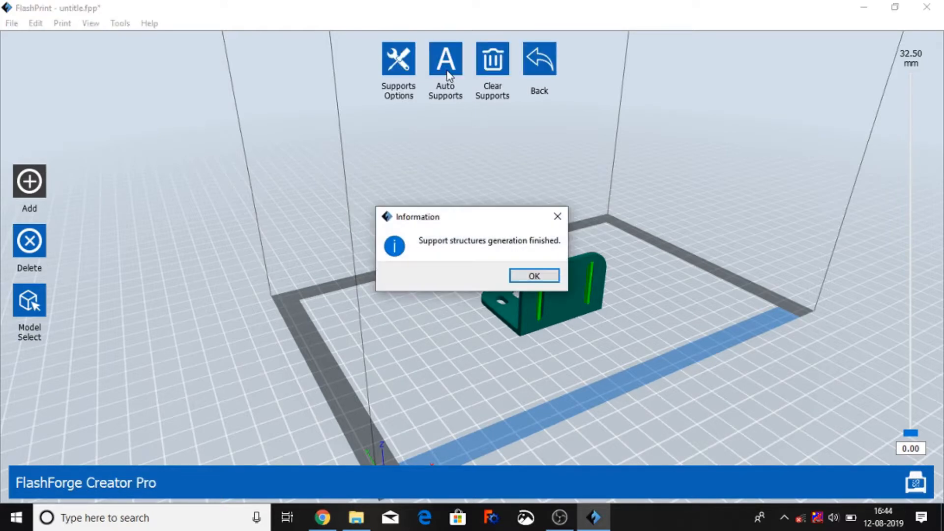
left_click(534, 276)
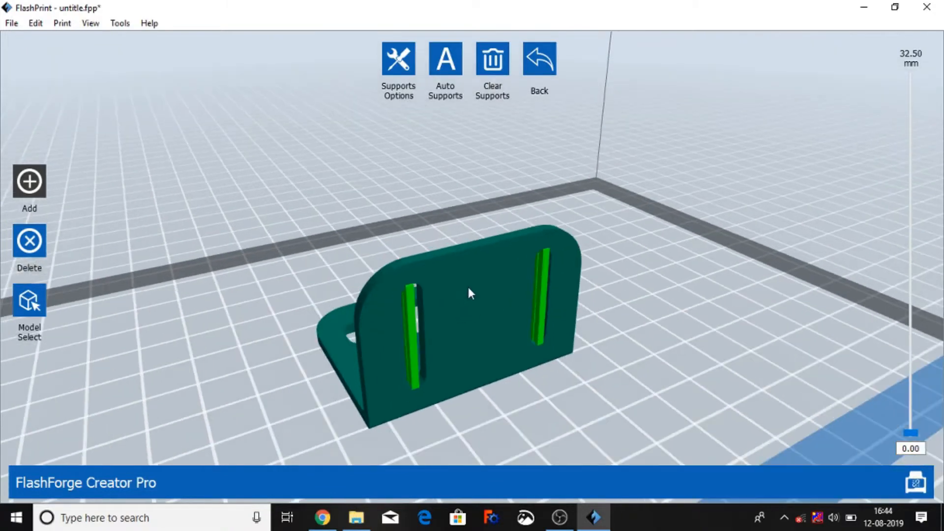
Step: Clear the linear supports and set the support type back to treelike
left_click(492, 58)
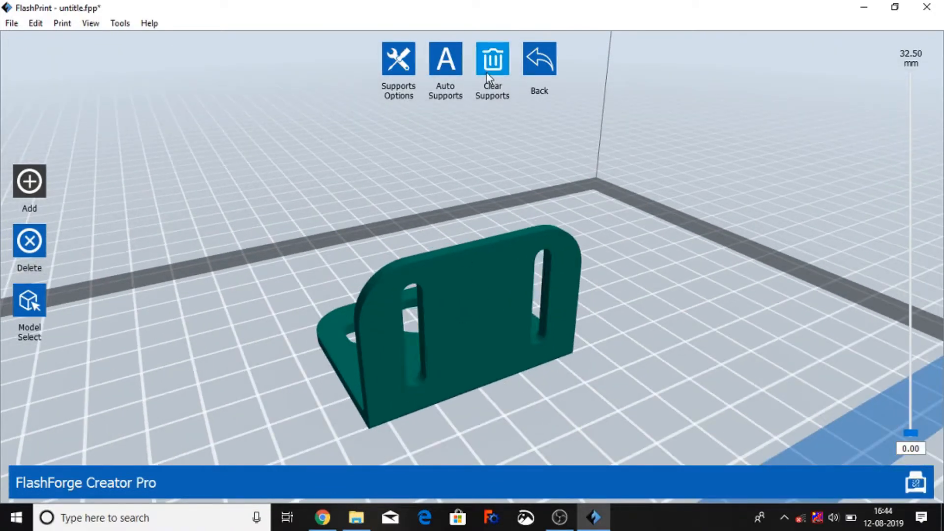
left_click(399, 59)
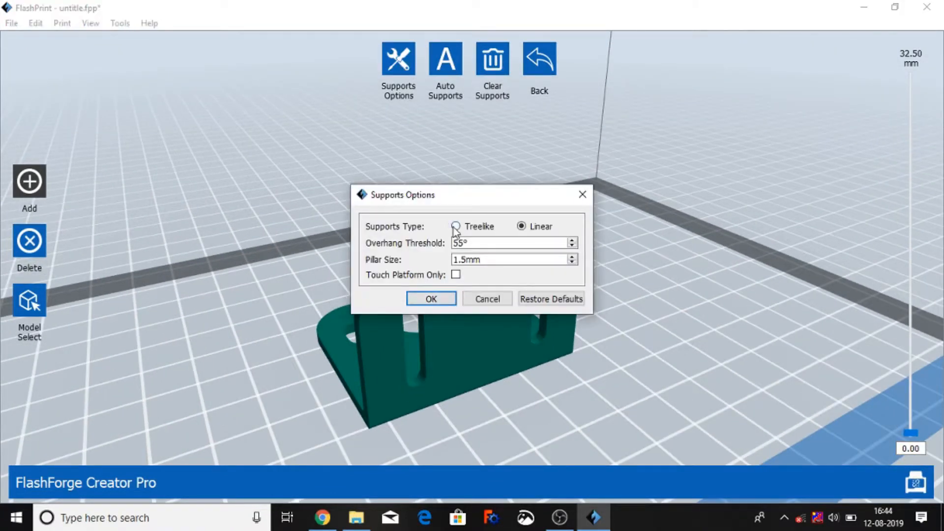
left_click(455, 226)
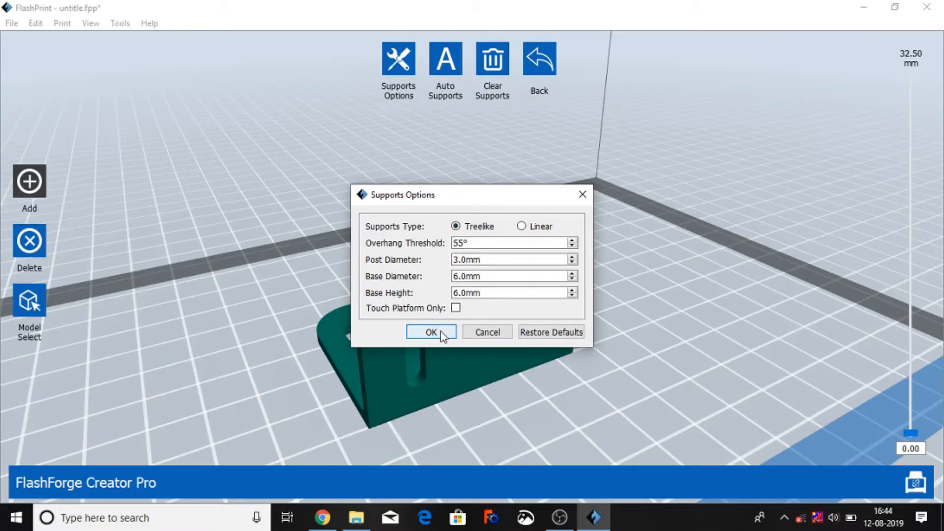
left_click(431, 331)
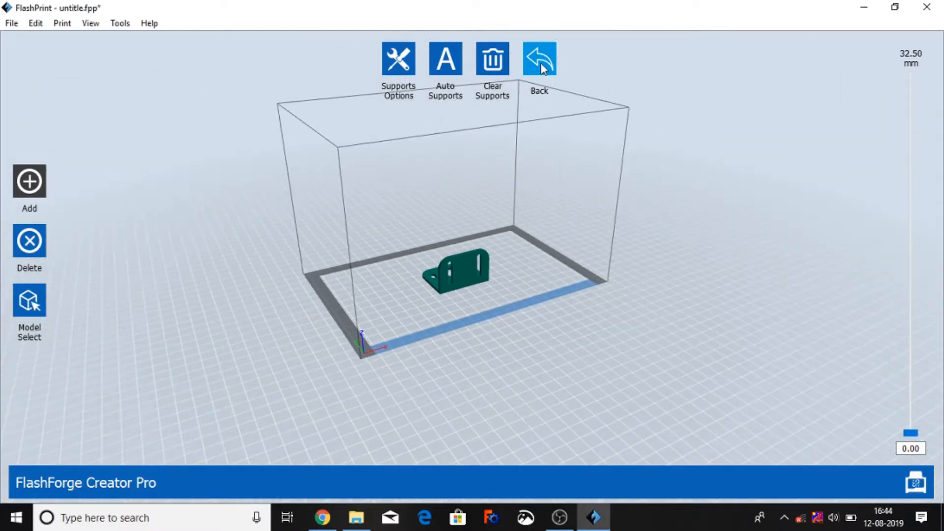
Step: Finish editing the bracket's supports and save them, storing the project as support.fpp
left_click(538, 58)
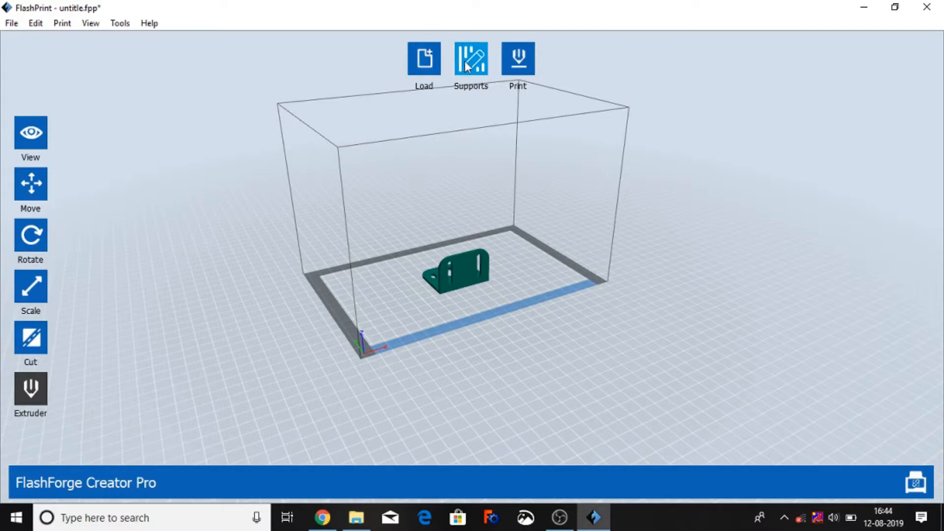
left_click(470, 58)
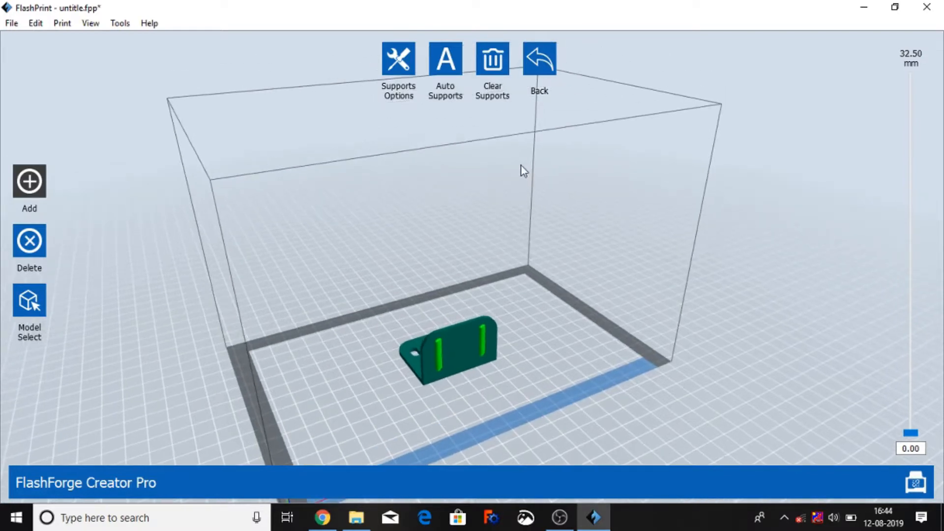
left_click(538, 57)
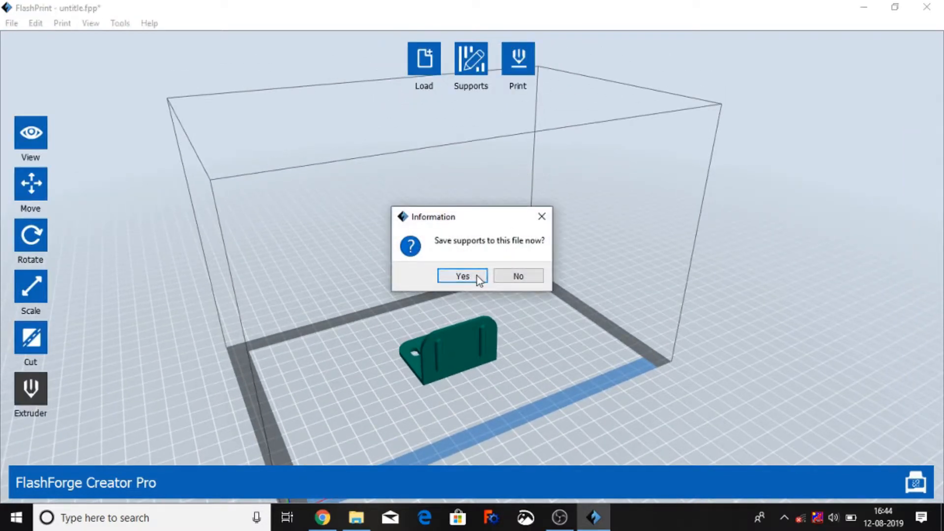
left_click(463, 276)
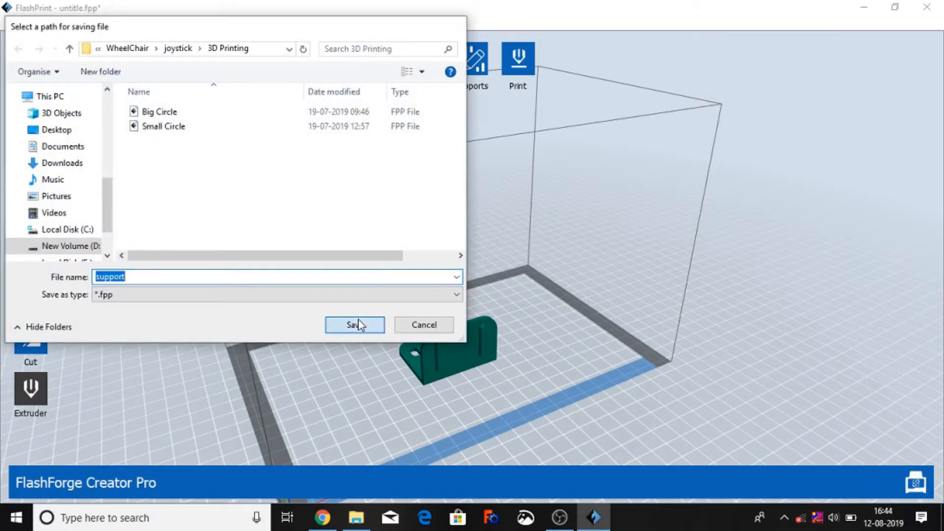
left_click(354, 325)
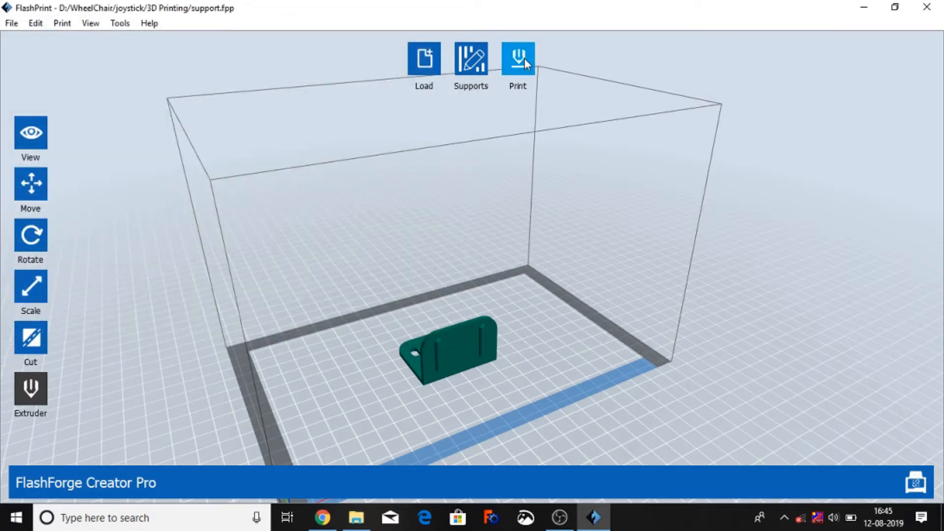
Step: In the Print settings, set the right extruder material to PLA
left_click(517, 58)
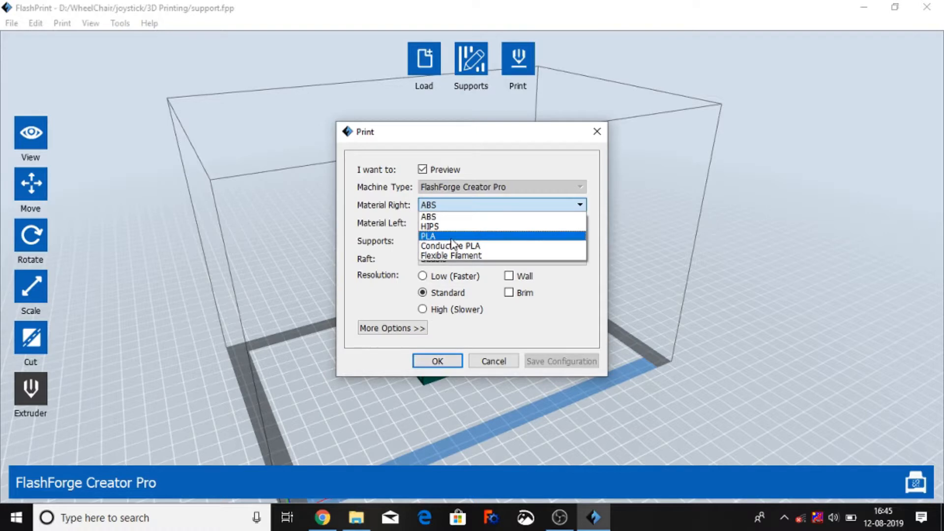
left_click(428, 235)
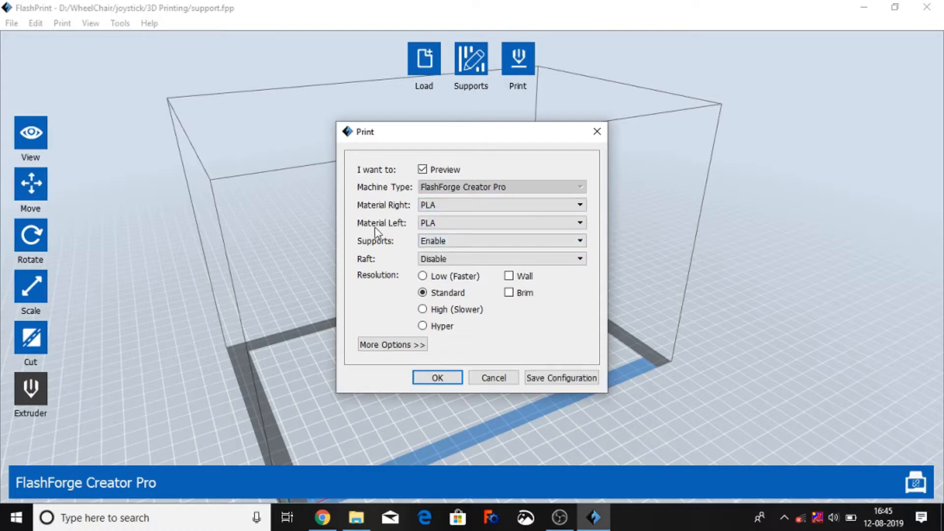
left_click(502, 223)
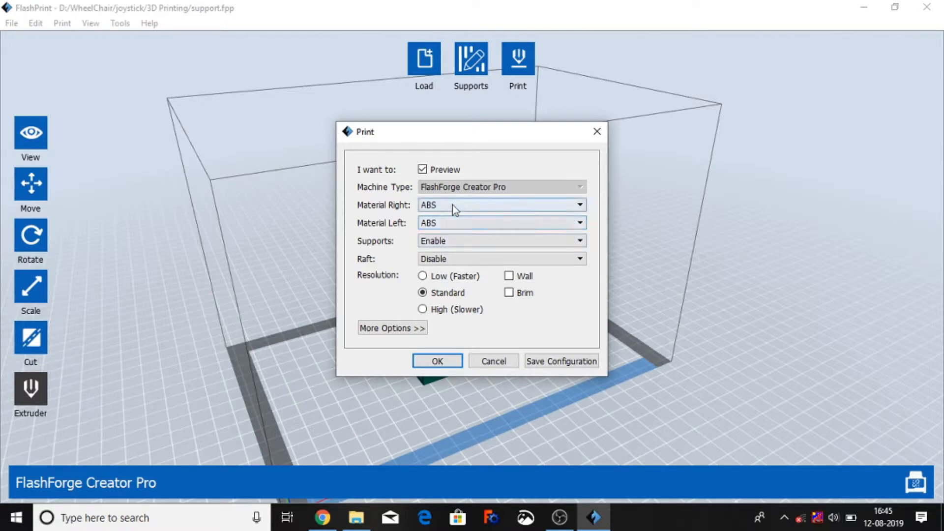
left_click(500, 204)
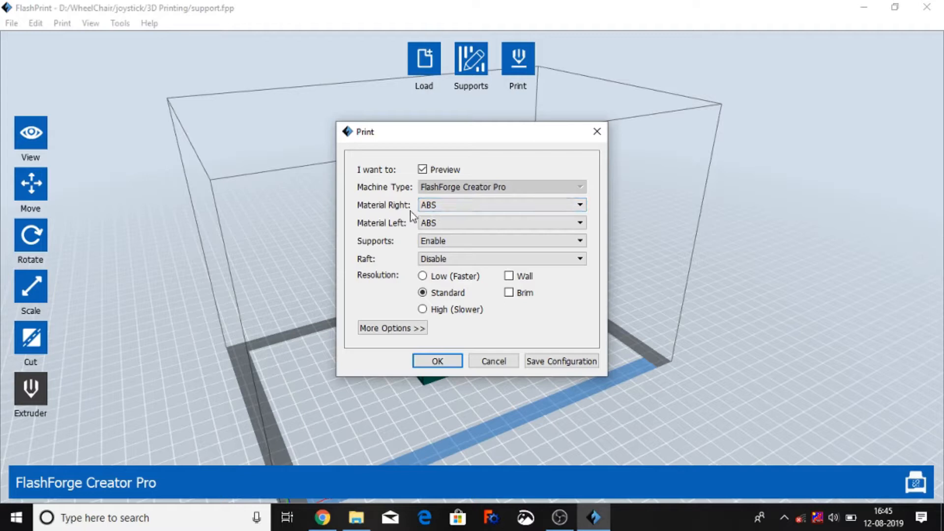
mouse_move(412, 240)
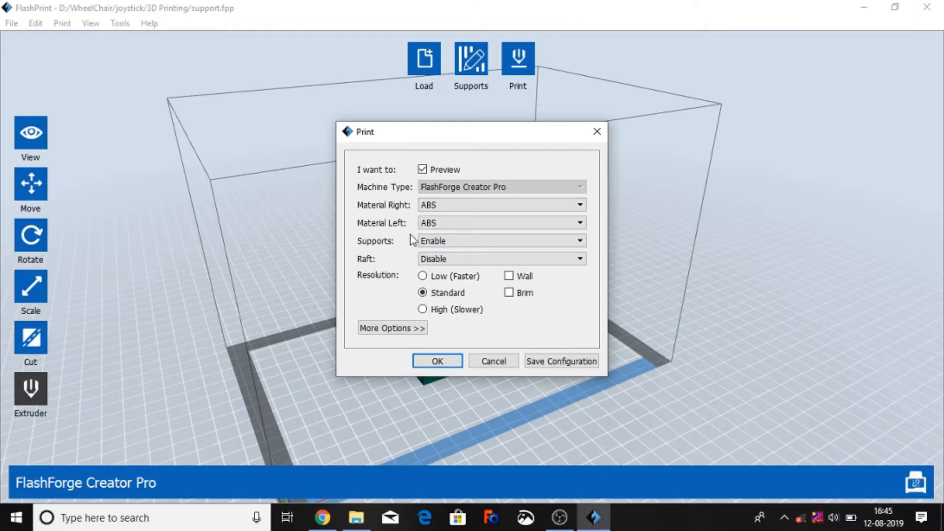
mouse_move(434, 240)
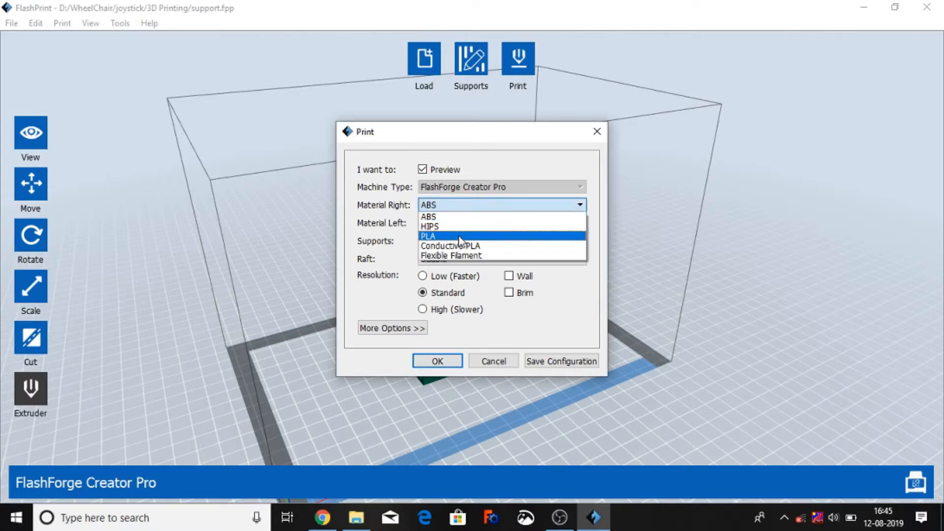
left_click(428, 235)
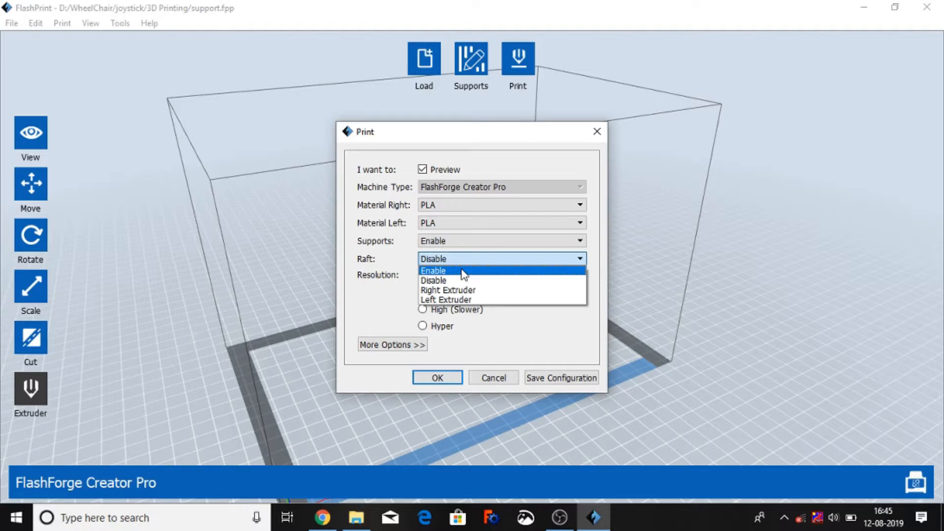
Step: Enable a raft, keep Standard resolution and turn on a wall around the bracket
left_click(432, 270)
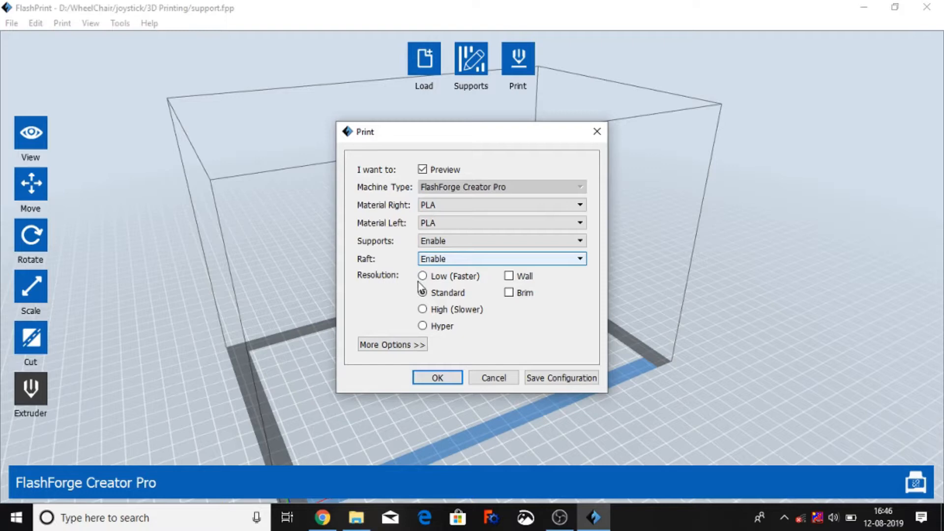
left_click(422, 293)
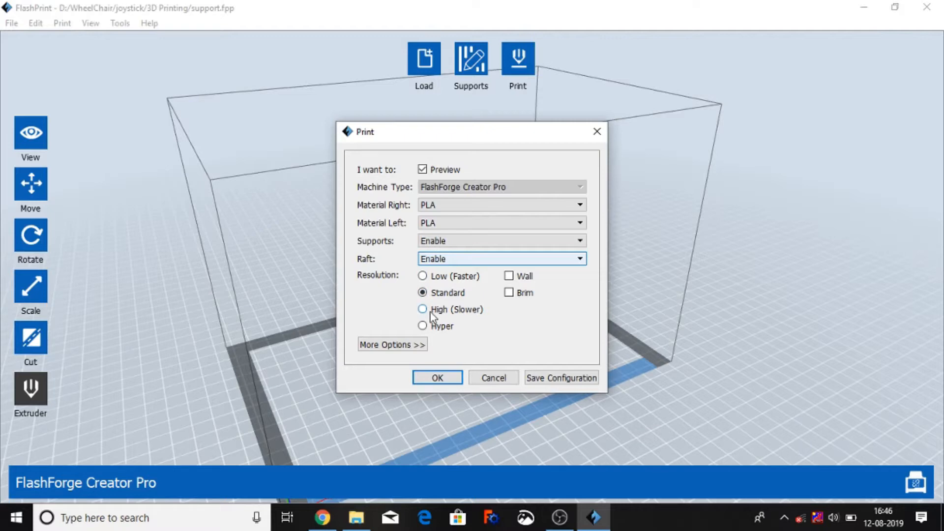
mouse_move(449, 345)
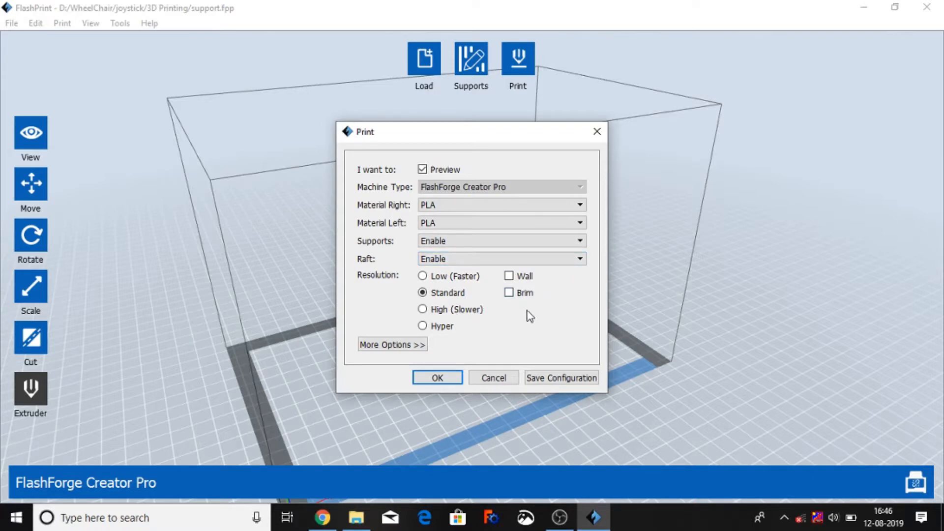
mouse_move(547, 313)
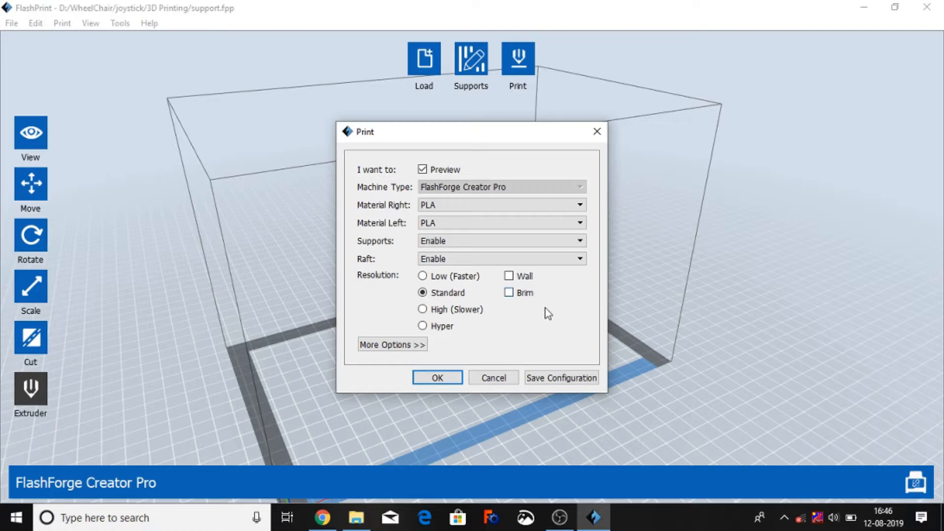
mouse_move(552, 315)
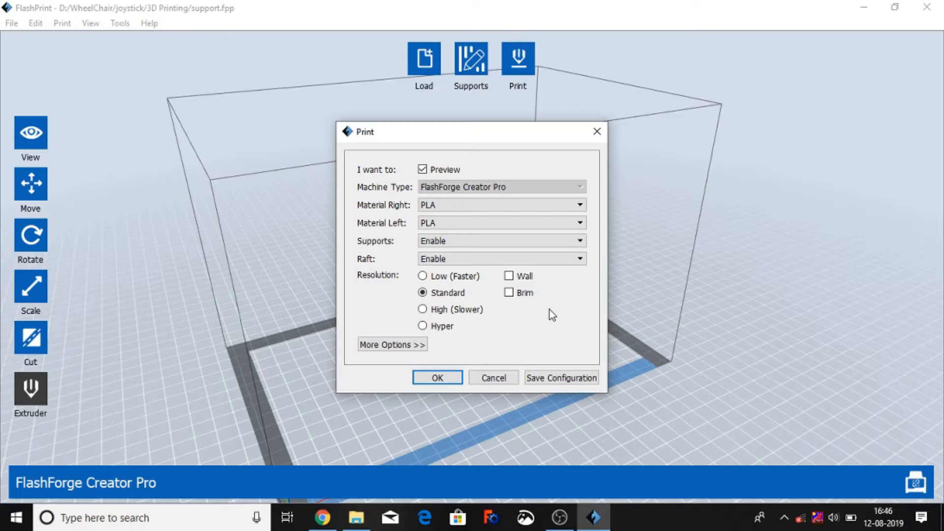
mouse_move(510, 278)
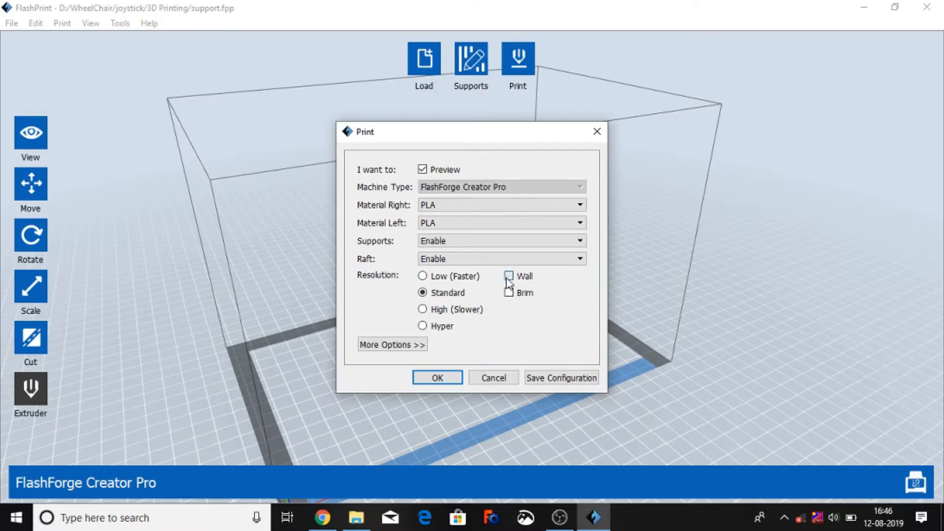
left_click(509, 275)
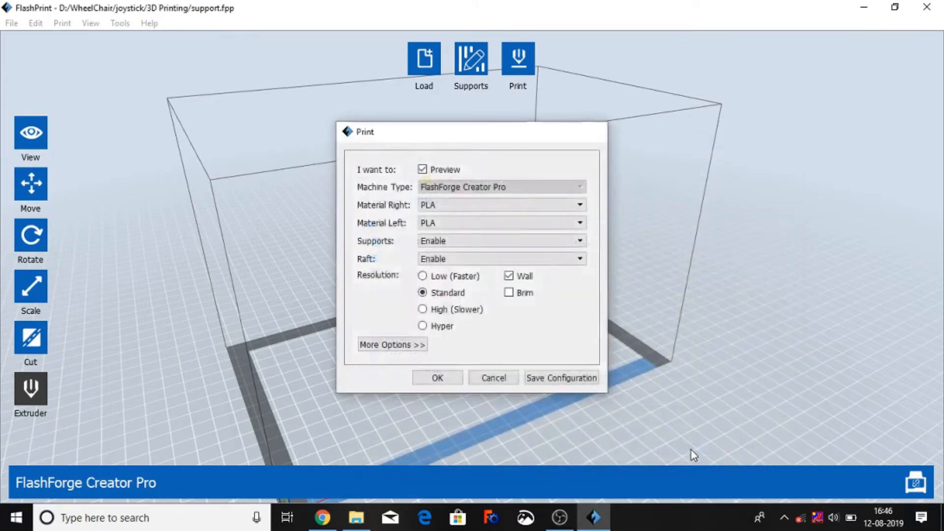
Step: Slice the bracket and preview all 185 layers, estimated at 1 hour 17 minutes
left_click(437, 378)
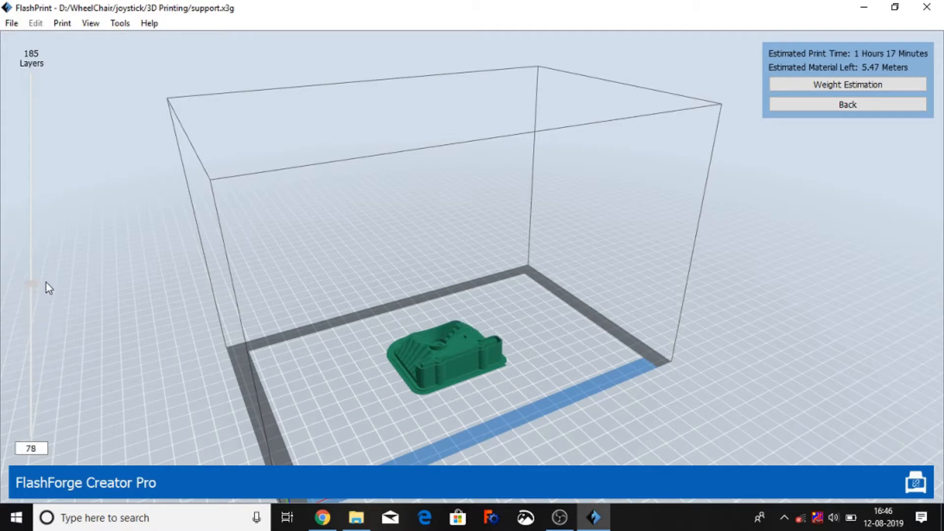
left_click_drag(31, 286, 32, 150)
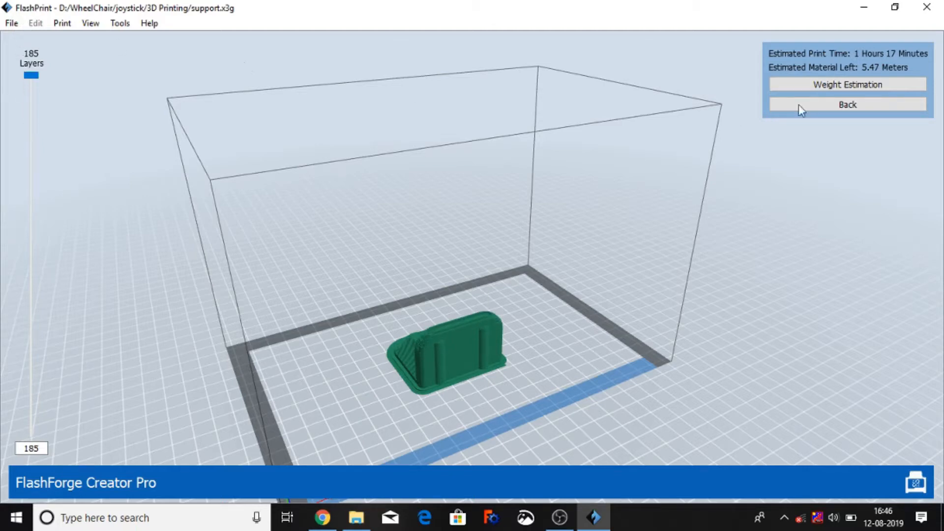
Step: Leave the preview and set the print to PLA with a raft and no wall
left_click(845, 104)
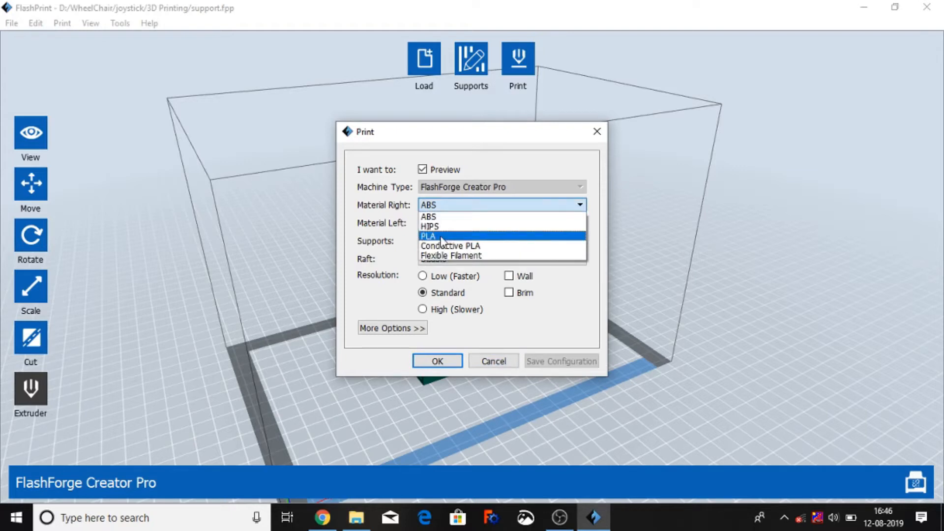
left_click(429, 235)
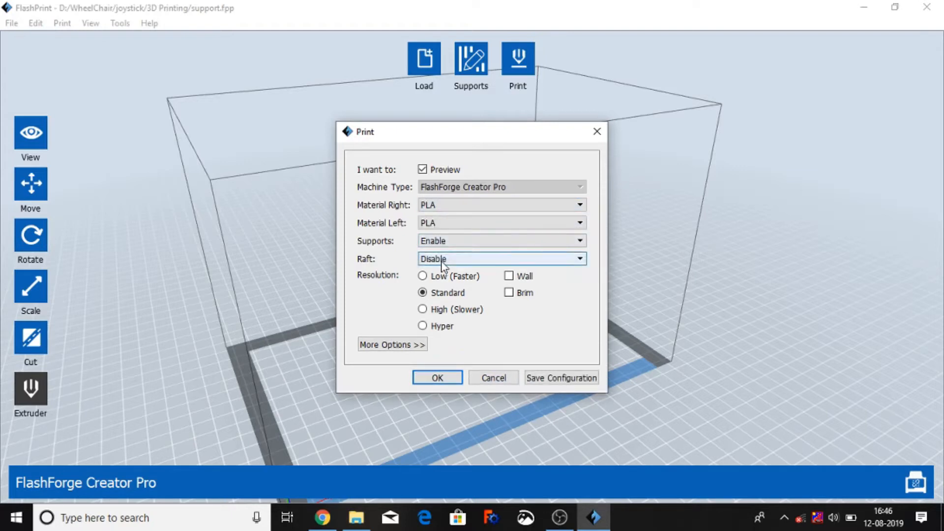
left_click(499, 258)
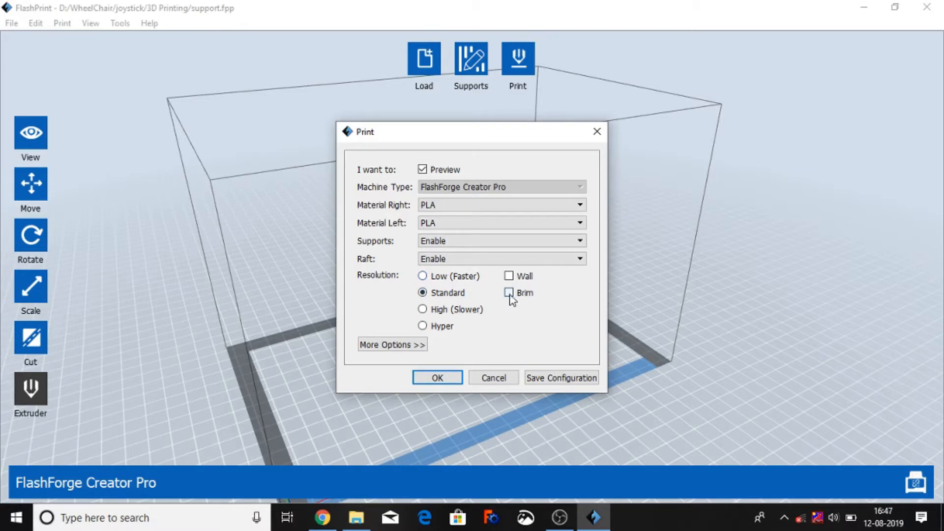
Step: Re-slice the bracket and overwrite support.x3g, bringing the estimate to 1 hour 1 minute
left_click(437, 378)
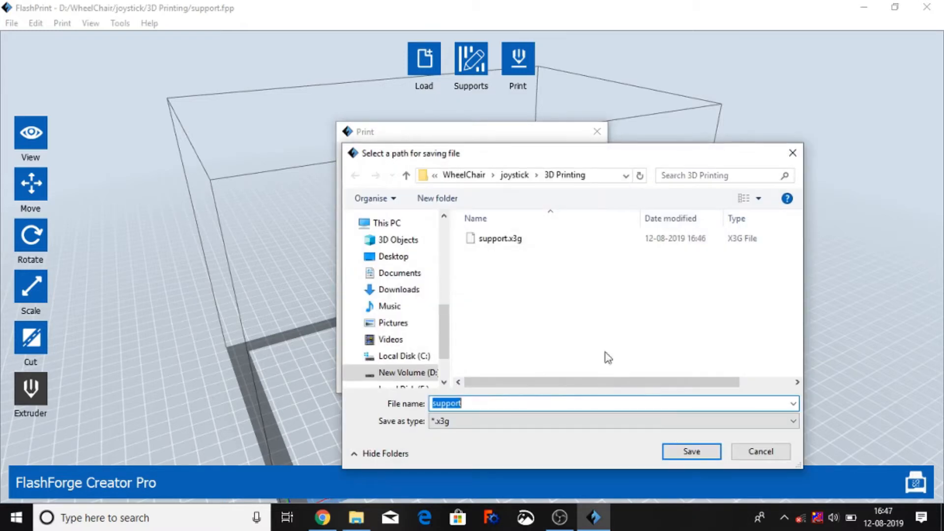
left_click(691, 452)
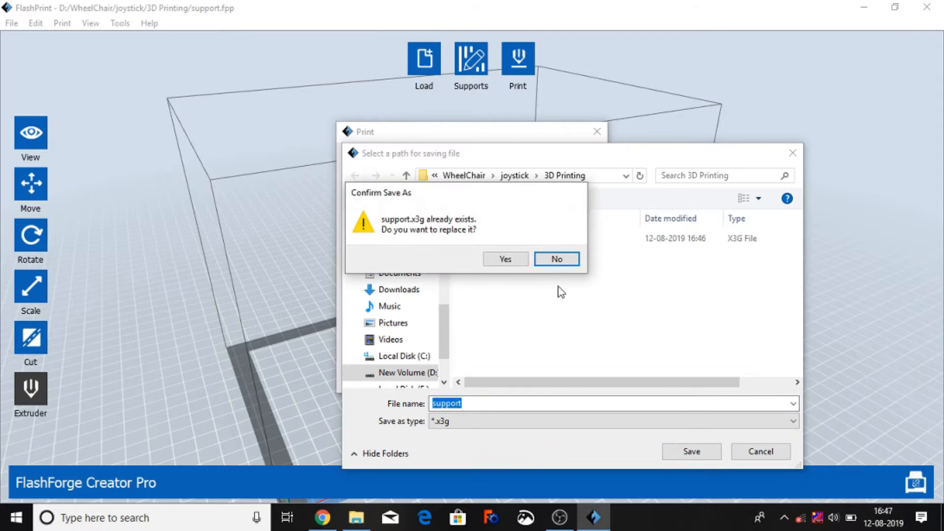
left_click(505, 259)
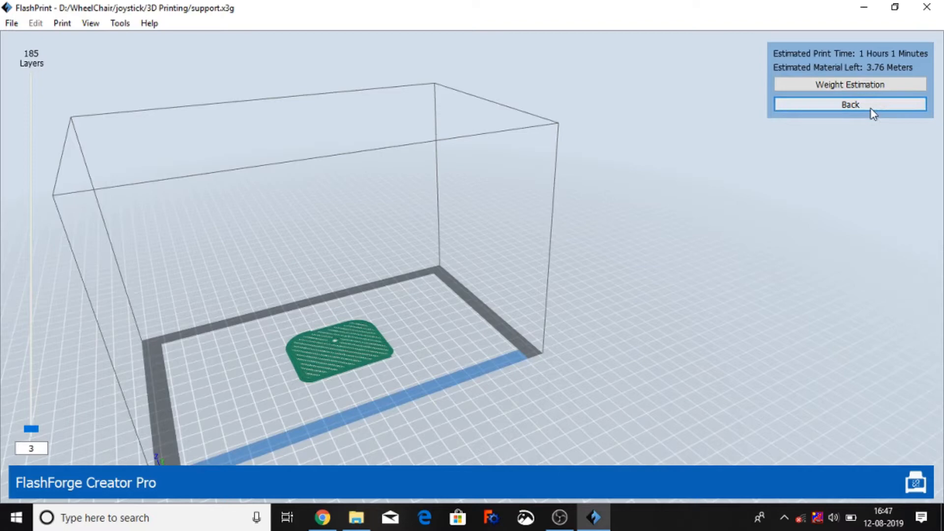
Step: Leave the preview and set the print to PLA on the right extruder with a raft enabled
left_click(850, 104)
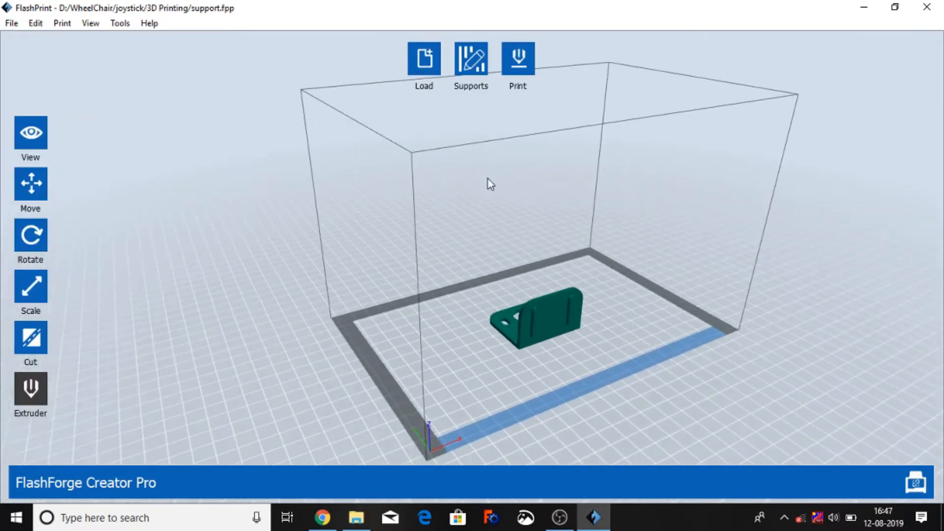
left_click(517, 58)
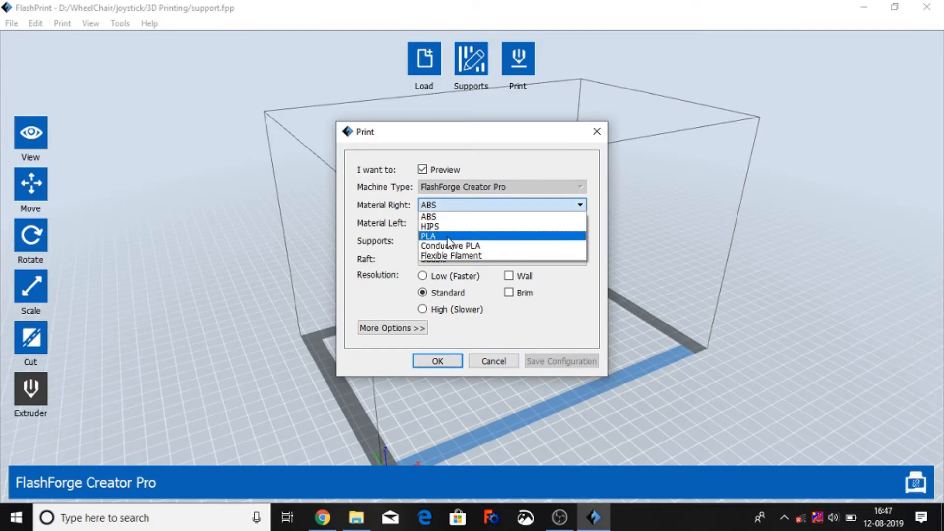
left_click(429, 236)
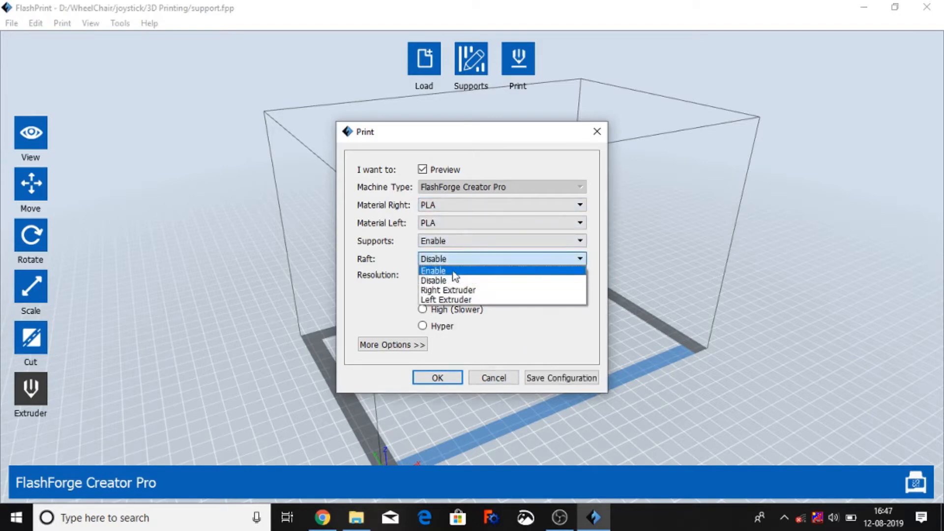
left_click(433, 270)
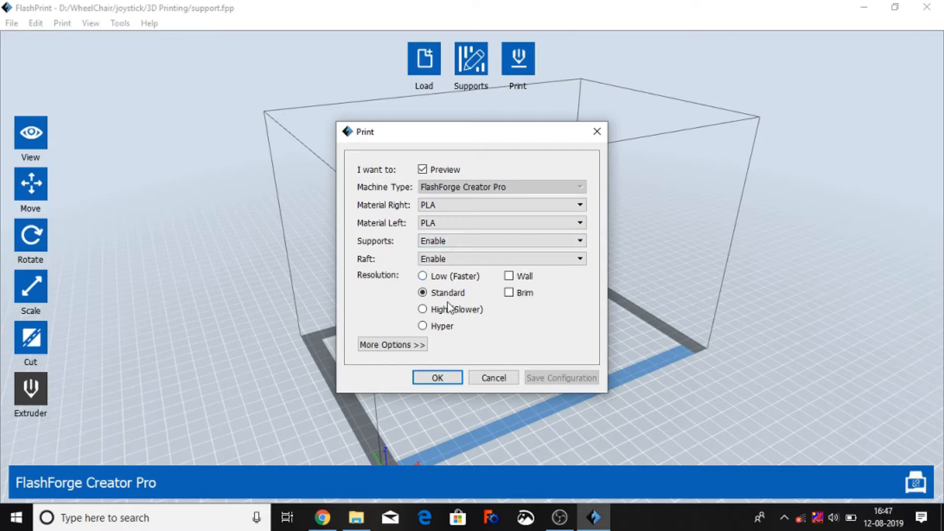
mouse_move(476, 283)
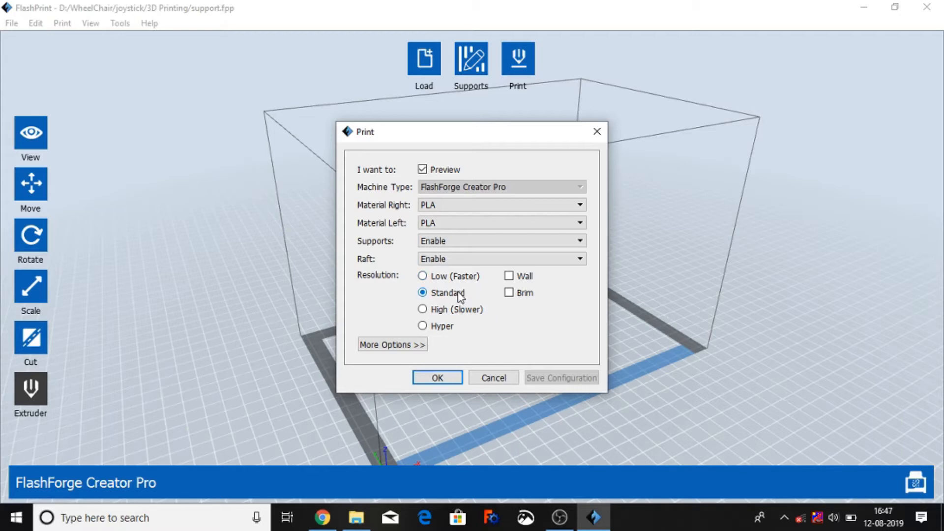
mouse_move(468, 299)
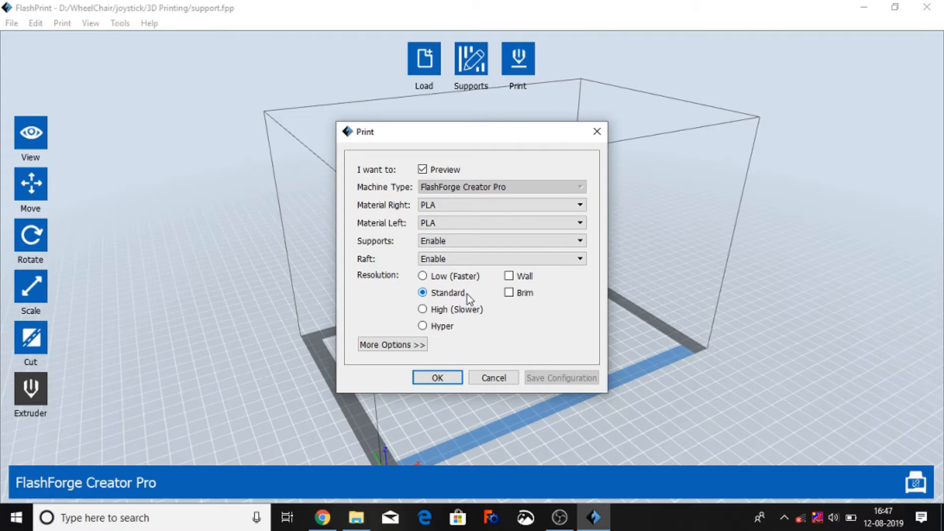
mouse_move(477, 317)
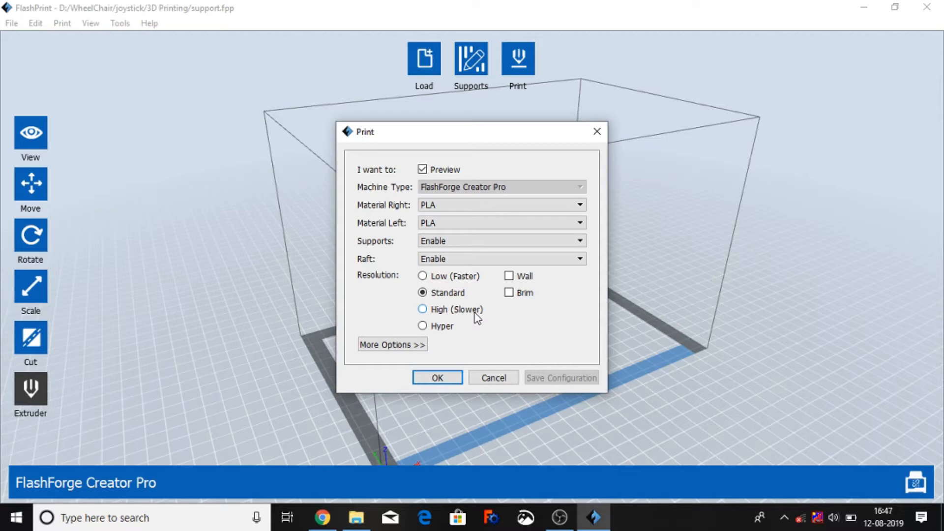
mouse_move(460, 337)
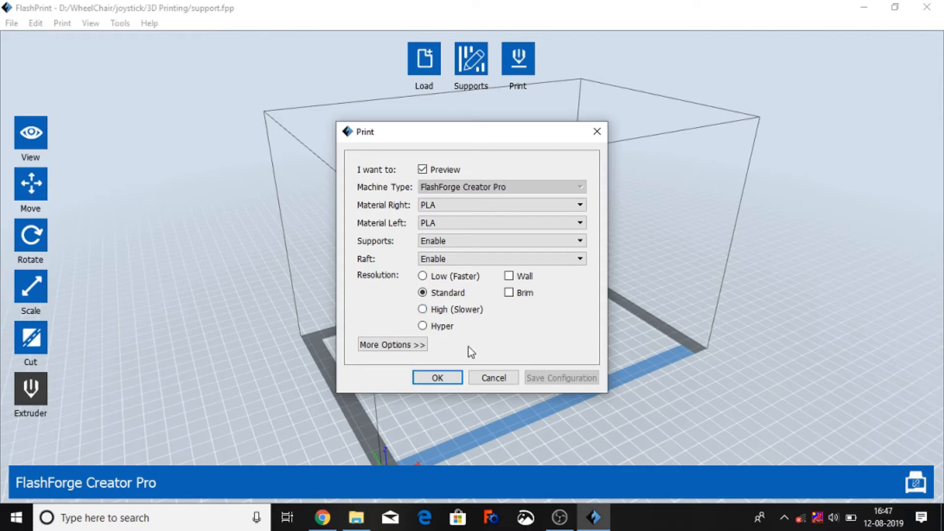
Step: Expand More Options and review the shell settings before reaching the Infill settings
left_click(392, 345)
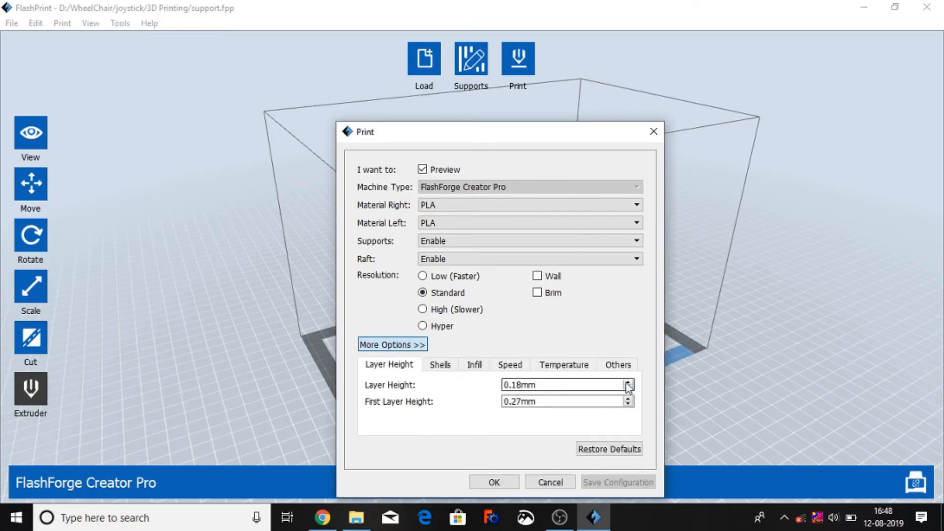
left_click(628, 382)
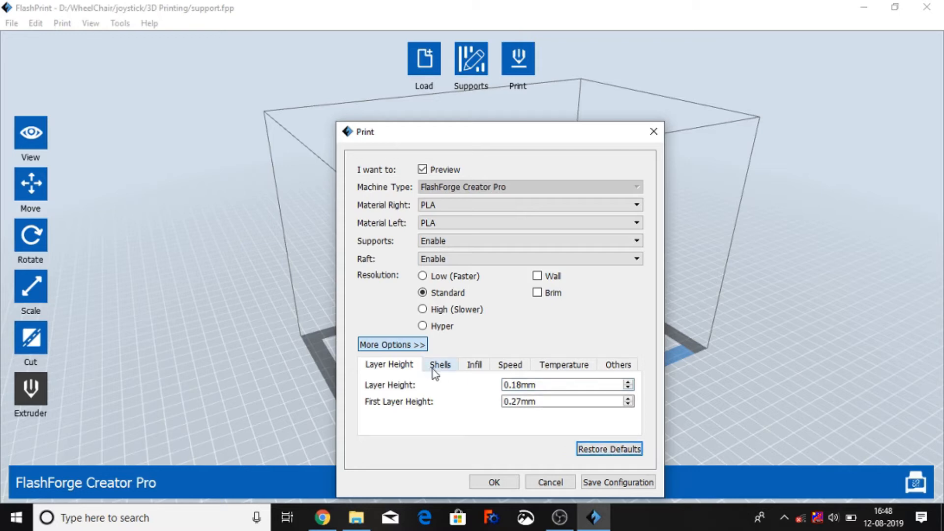
left_click(439, 364)
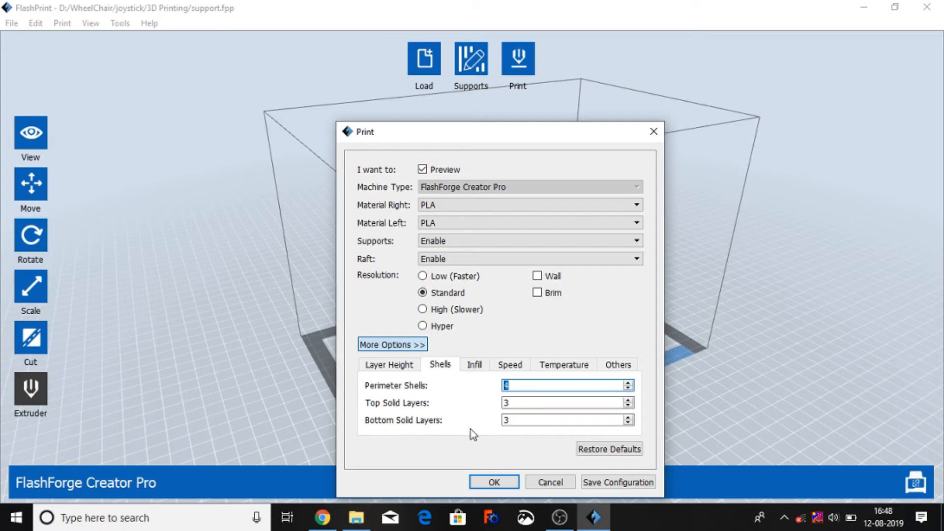
left_click(474, 364)
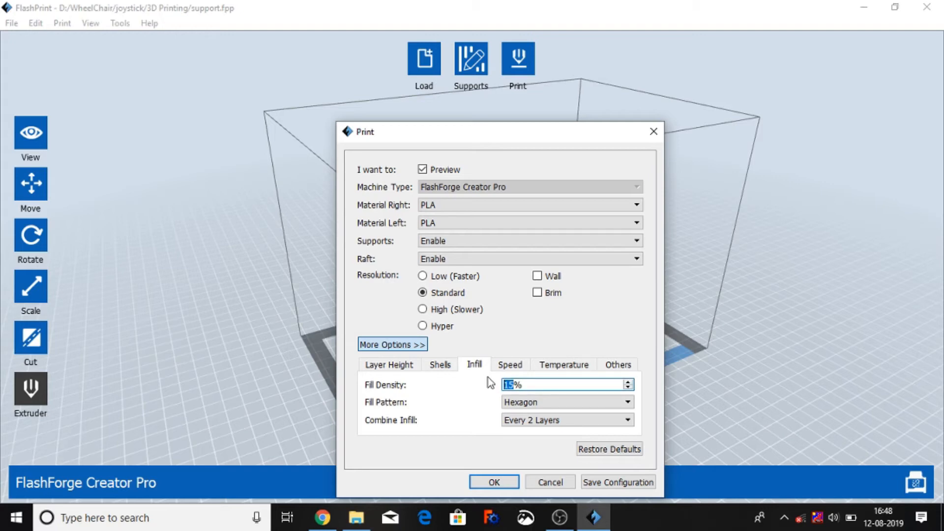
Step: Set the fill density to 80% with a Hexagon fill pattern
type("80%")
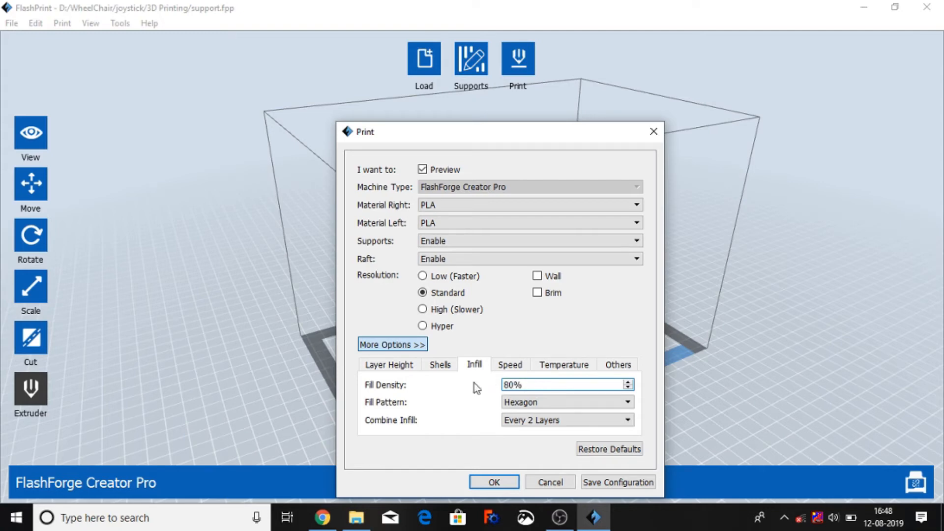
left_click(564, 401)
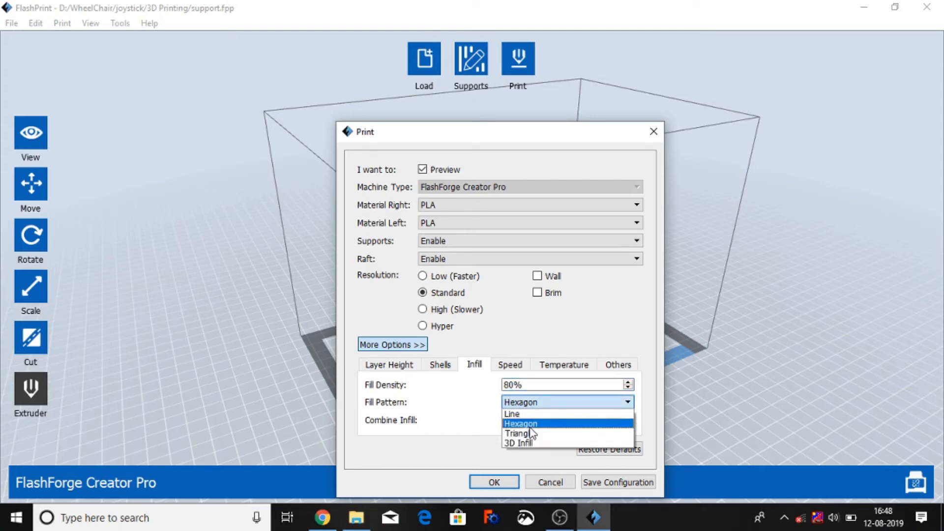
left_click(520, 423)
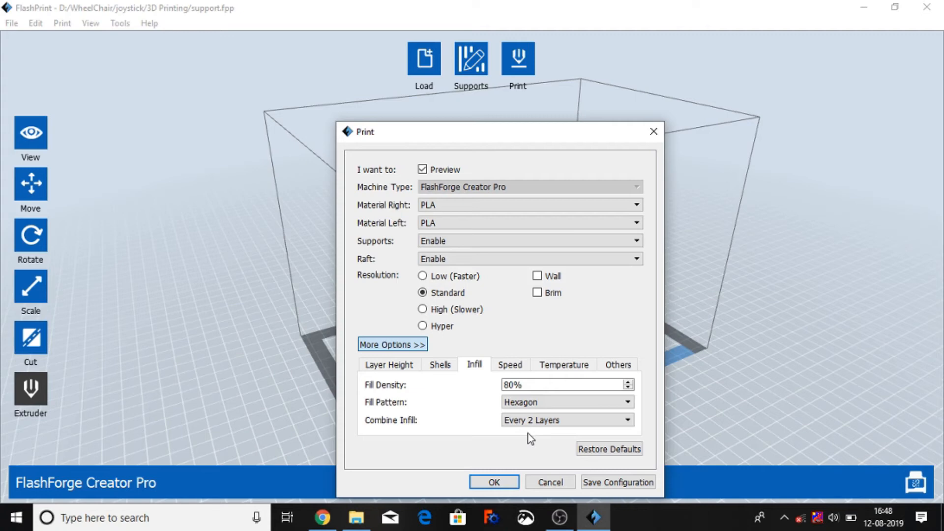
Step: Review the Speed (60/80 mm/s), Temperature (210°C/50°C) and cooling fan settings
left_click(510, 364)
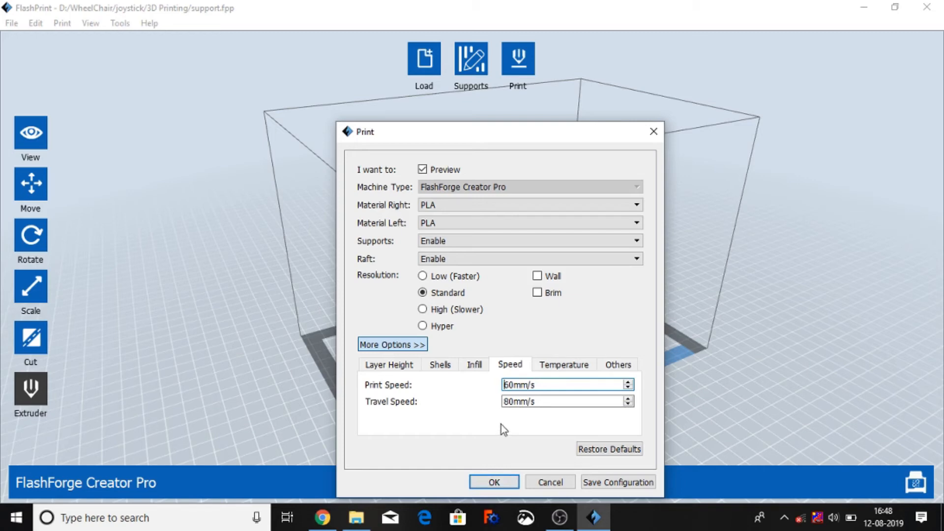
left_click(564, 363)
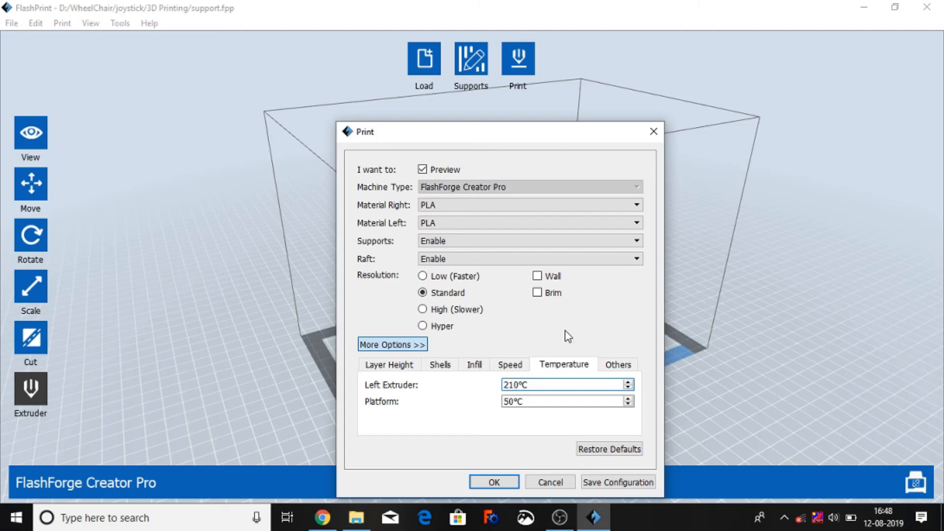
mouse_move(525, 430)
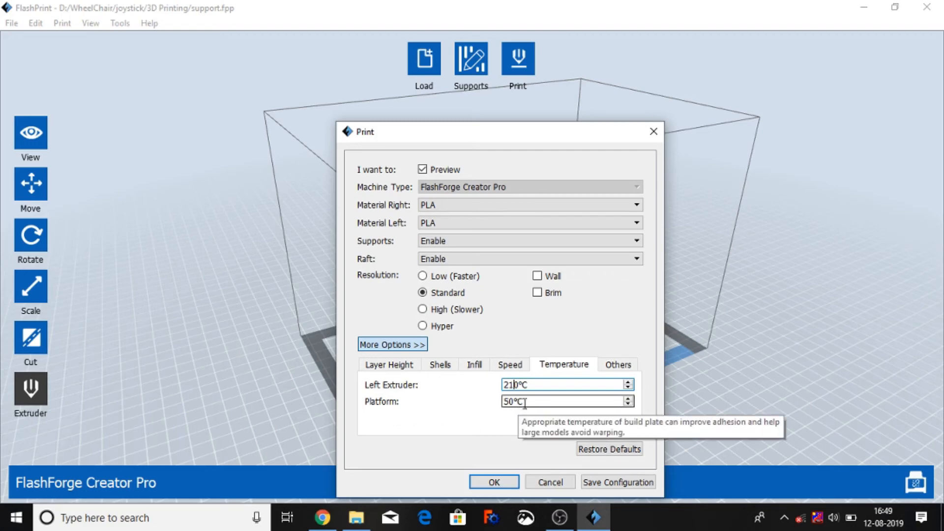
left_click(618, 364)
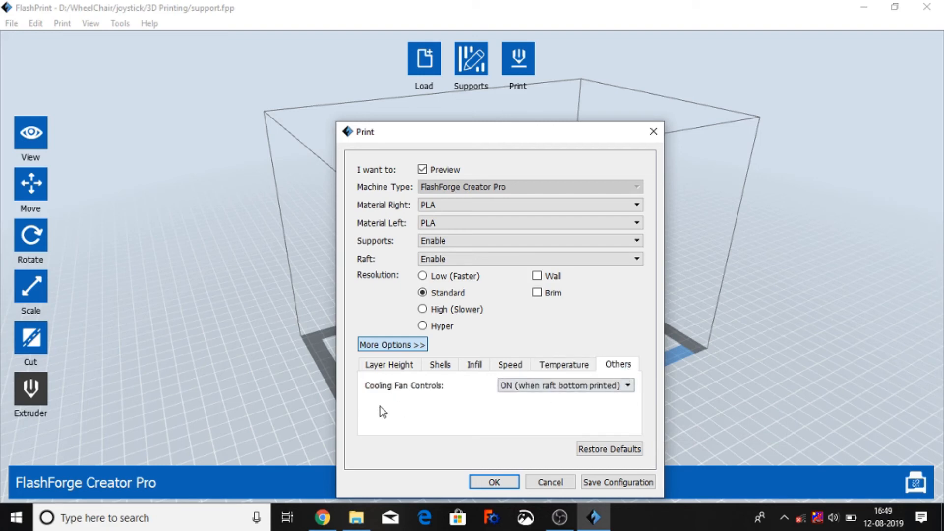
mouse_move(585, 423)
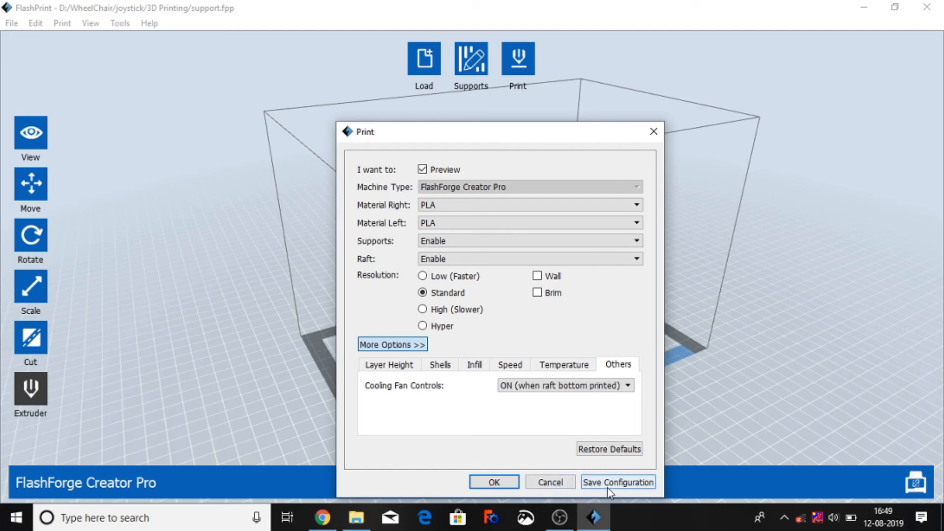
mouse_move(474, 366)
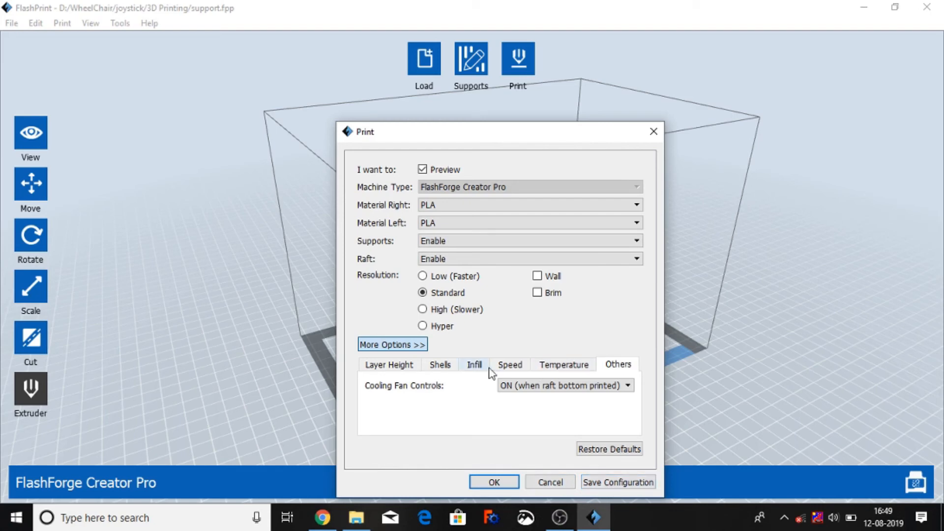
Step: Slice the bracket into support.x3g and preview all 185 layers, estimated at 1 hour 8 minutes
left_click(474, 364)
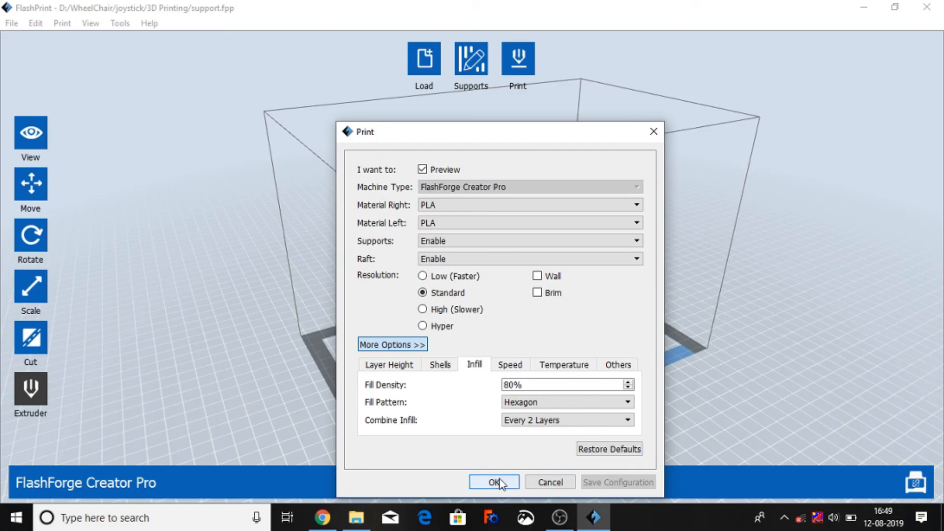
left_click(492, 482)
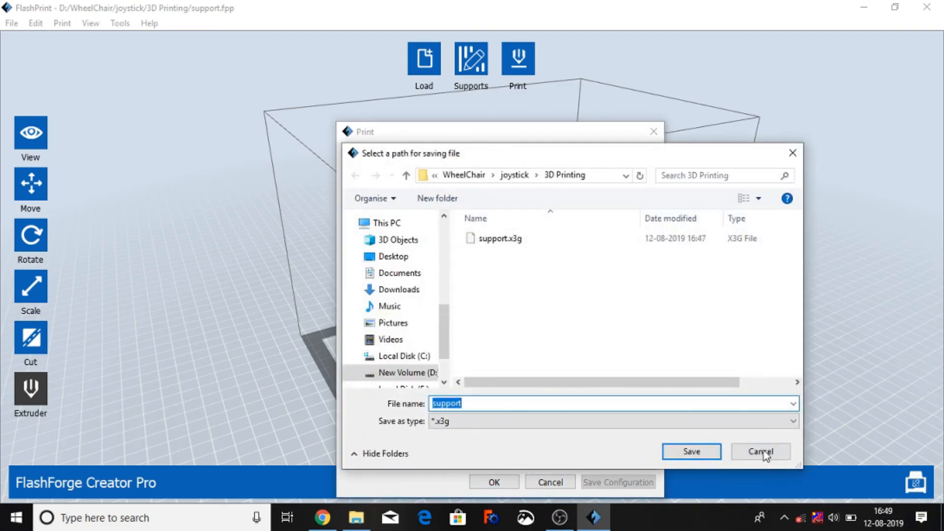
left_click(760, 451)
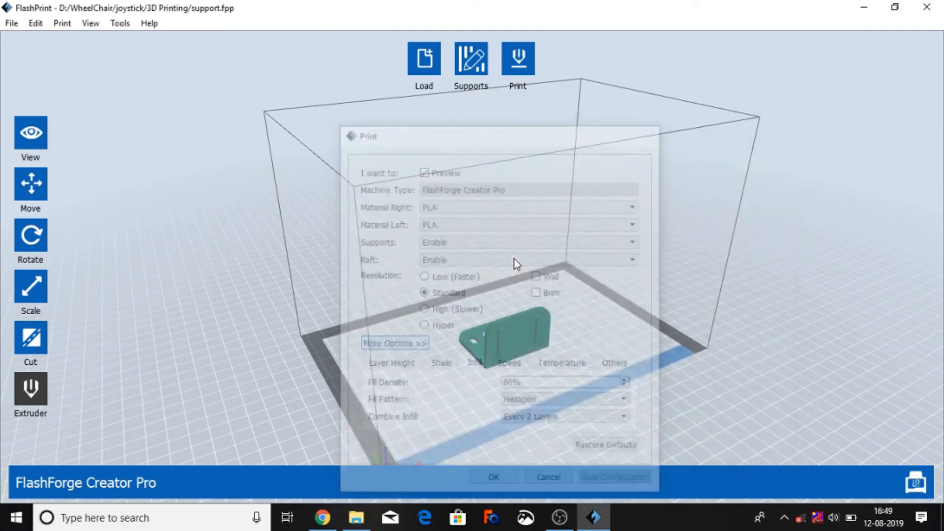
left_click(492, 477)
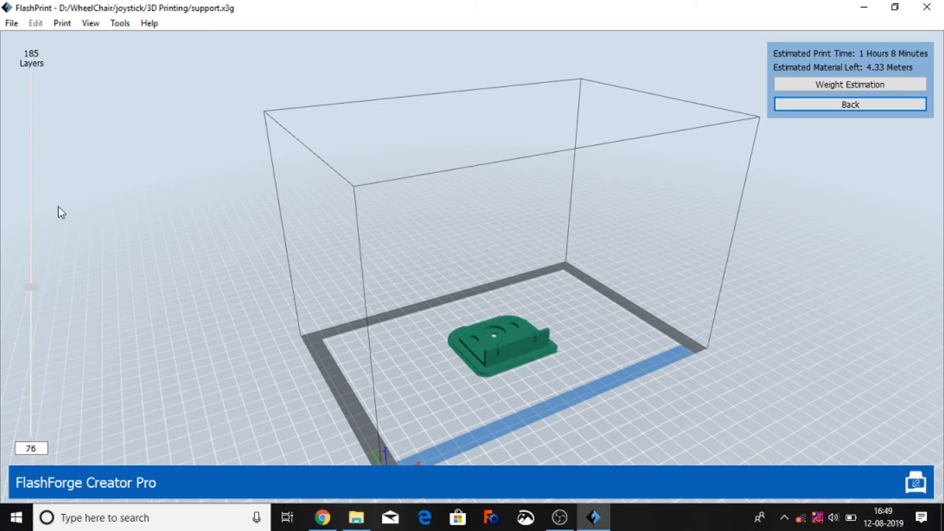
left_click_drag(30, 287, 30, 74)
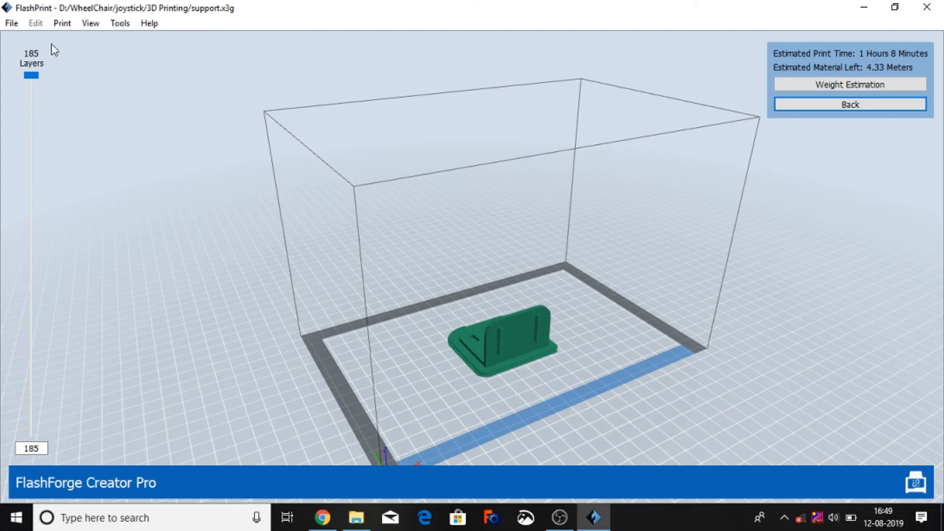